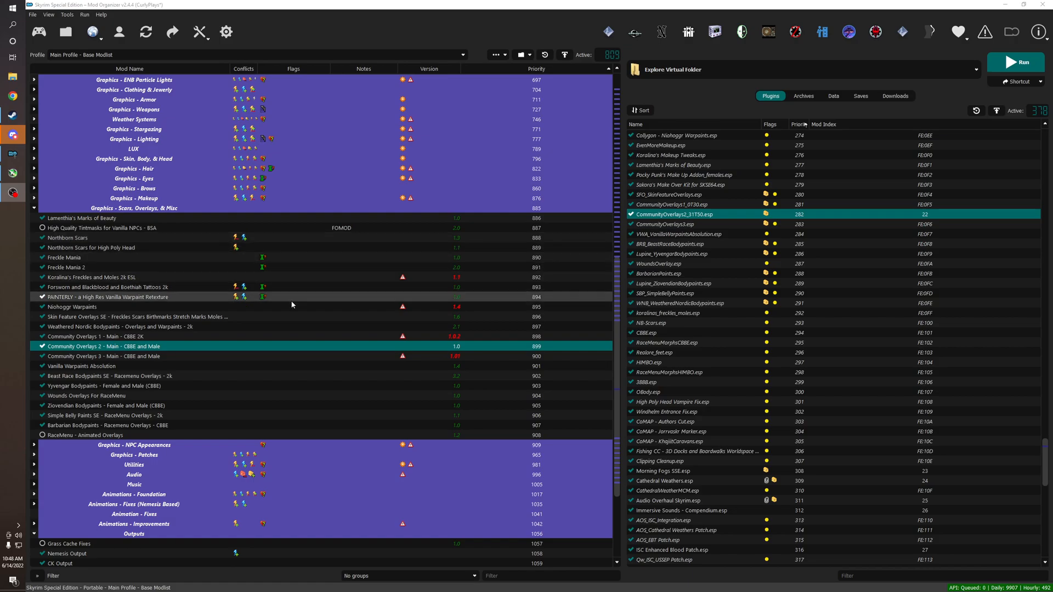
Show the Downloads list beside the mod list in Mod Organizer 2
left_click(895, 95)
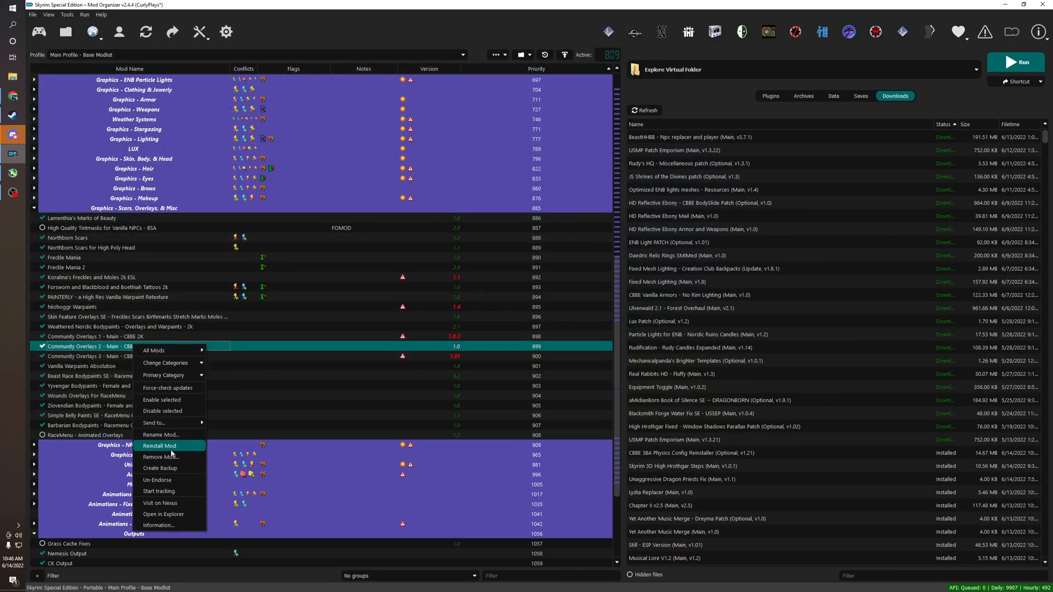
Reinstall Community Overlays 2 - Main - CBBE and Male, replacing the existing copy and not extracting BSA
left_click(160, 446)
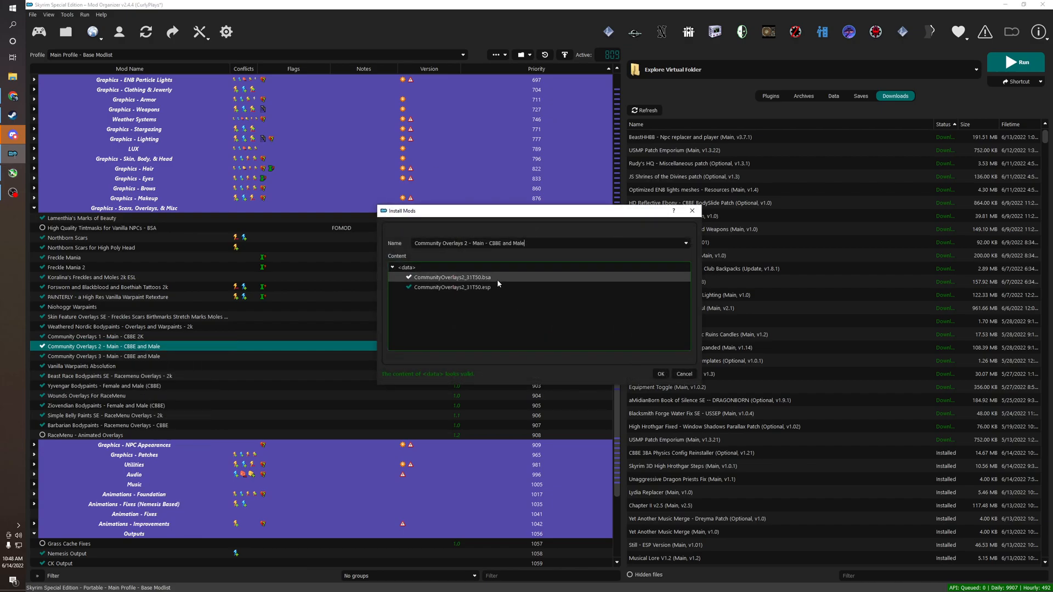
left_click(660, 374)
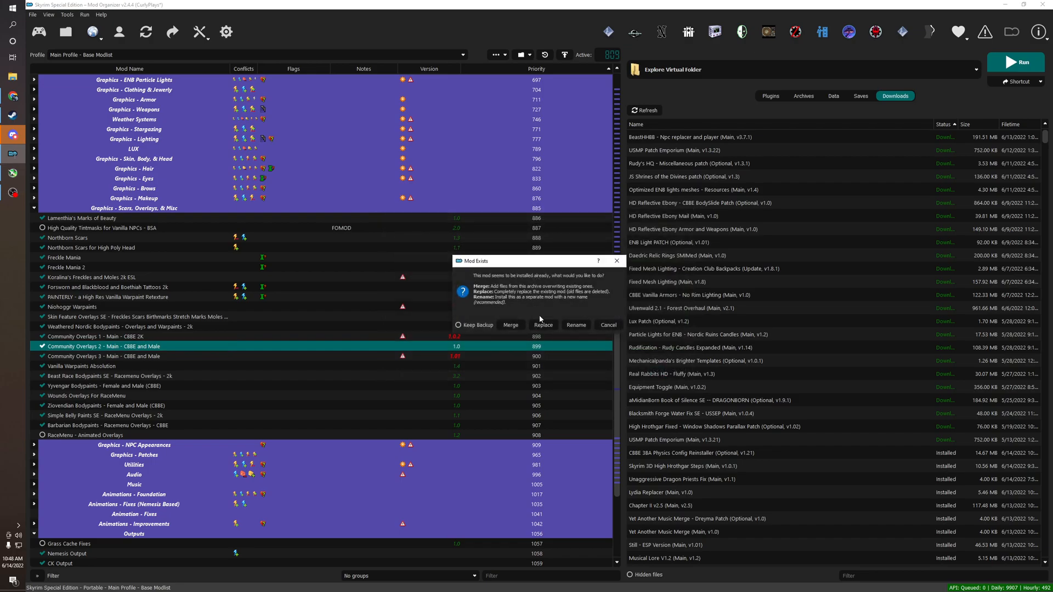
left_click(543, 325)
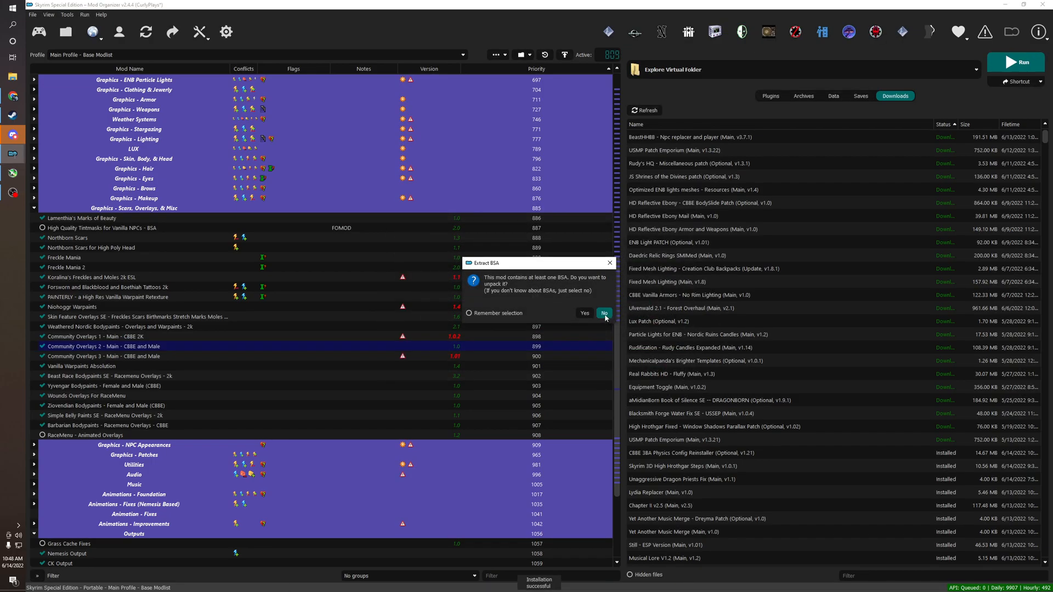
left_click(603, 313)
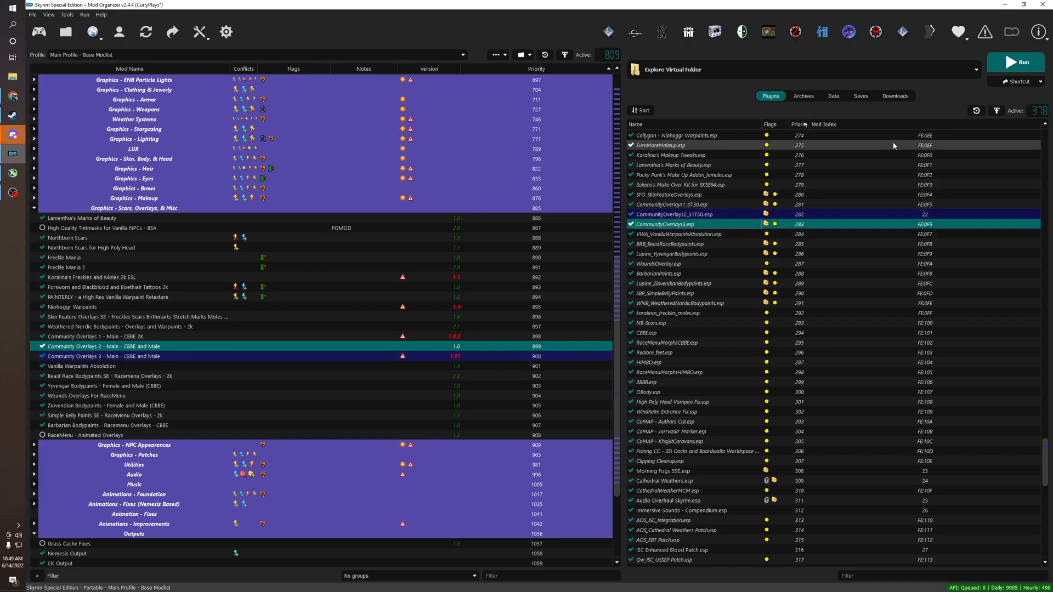
mouse_move(731, 194)
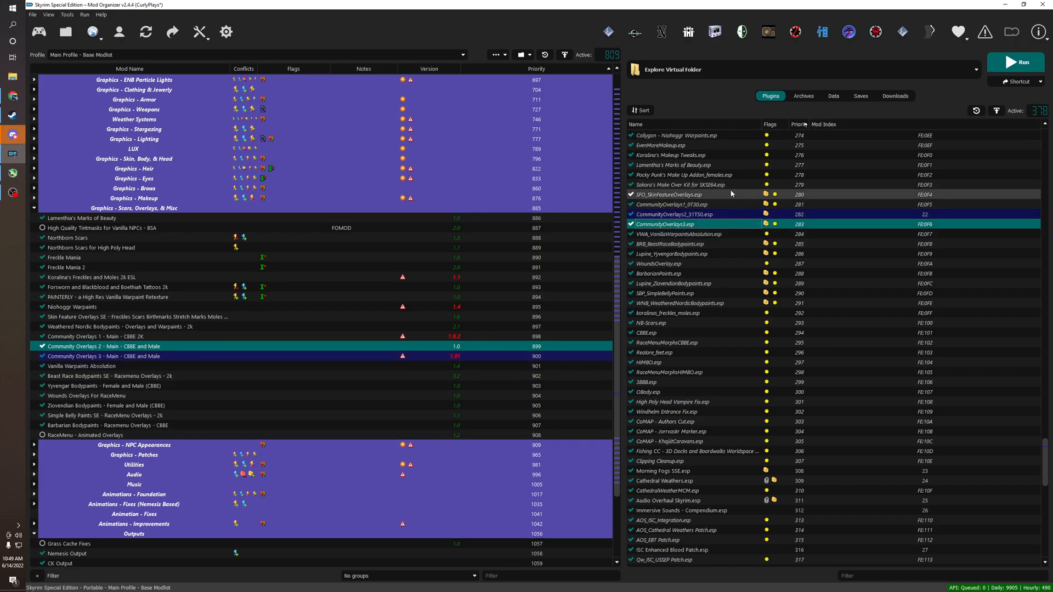
Scroll the plugin list to see where the CommunityOverlays entries load
scroll("up", 3)
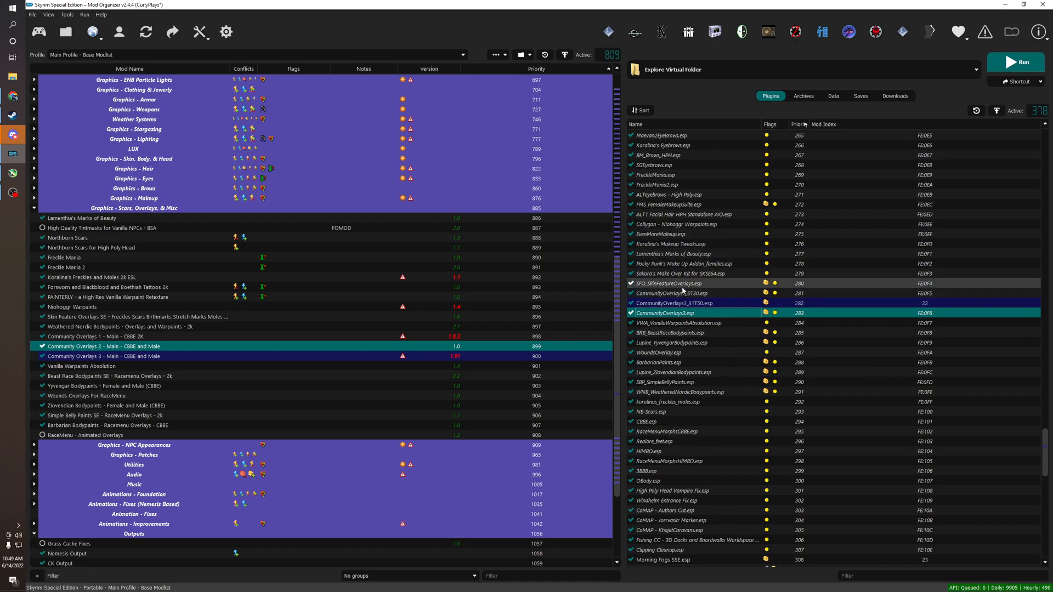
mouse_move(686, 215)
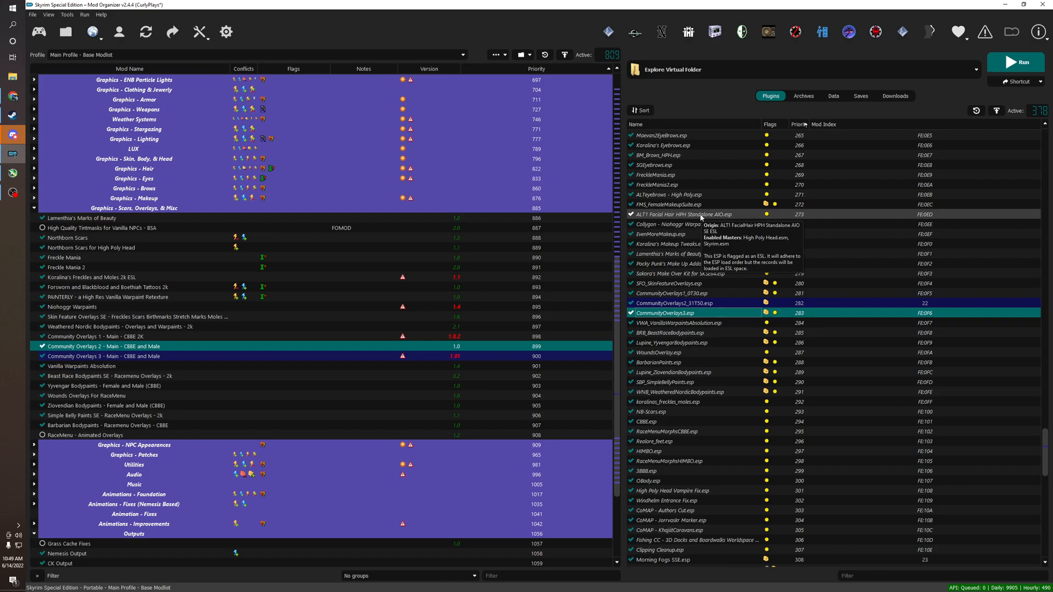
mouse_move(711, 284)
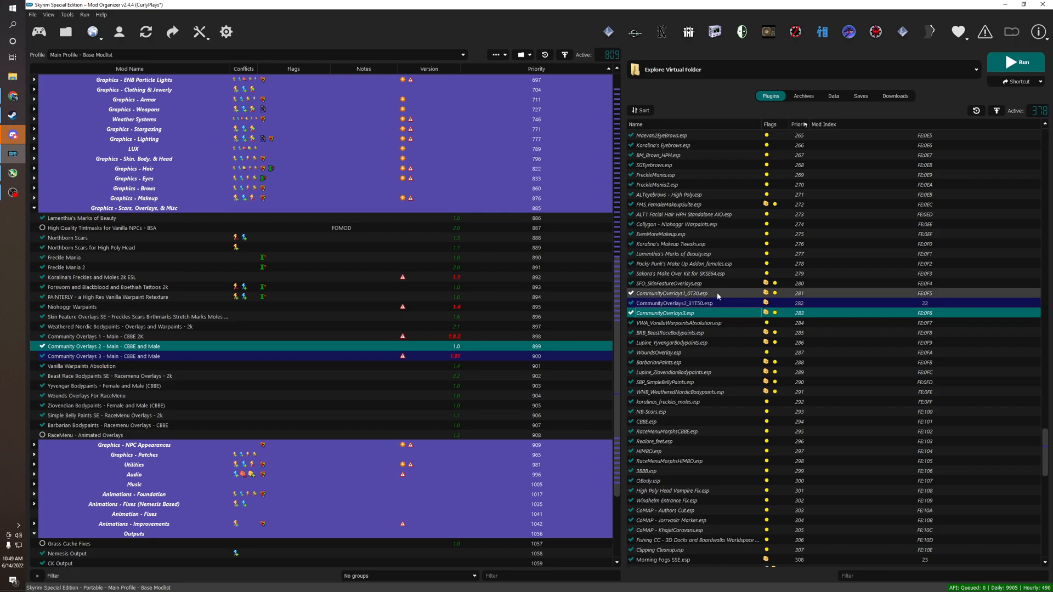
mouse_move(698, 303)
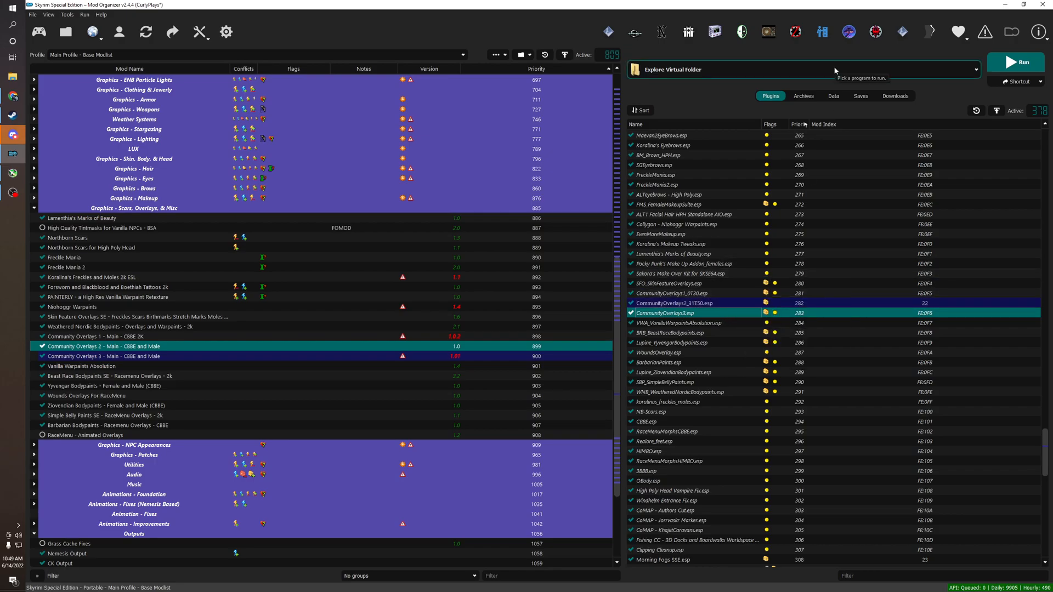
mouse_move(822, 32)
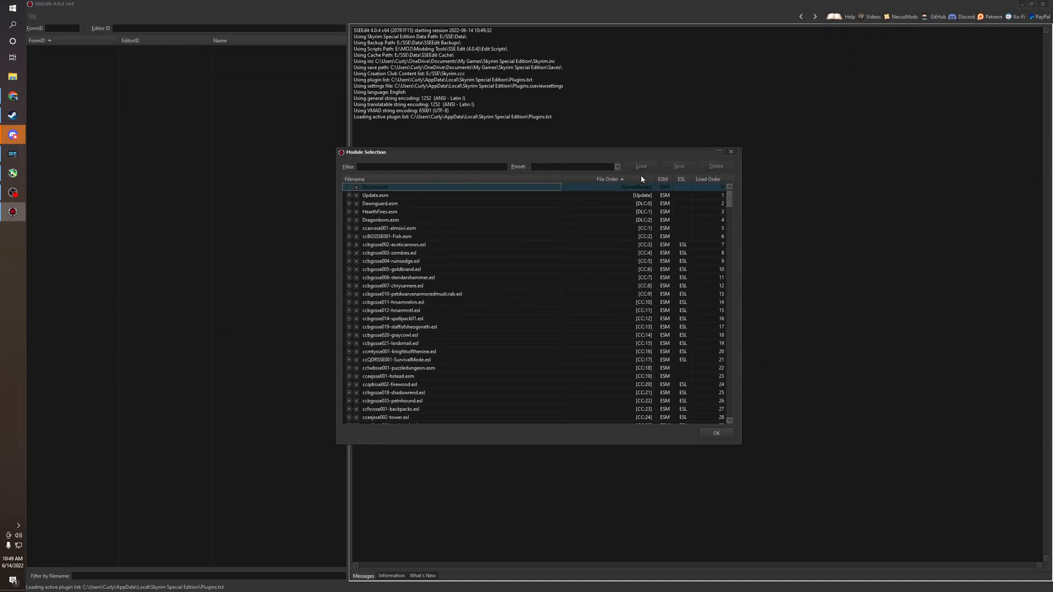
Accept Module Selection and default ModGroups, then view the SMIM merged plugin's header
left_click(716, 433)
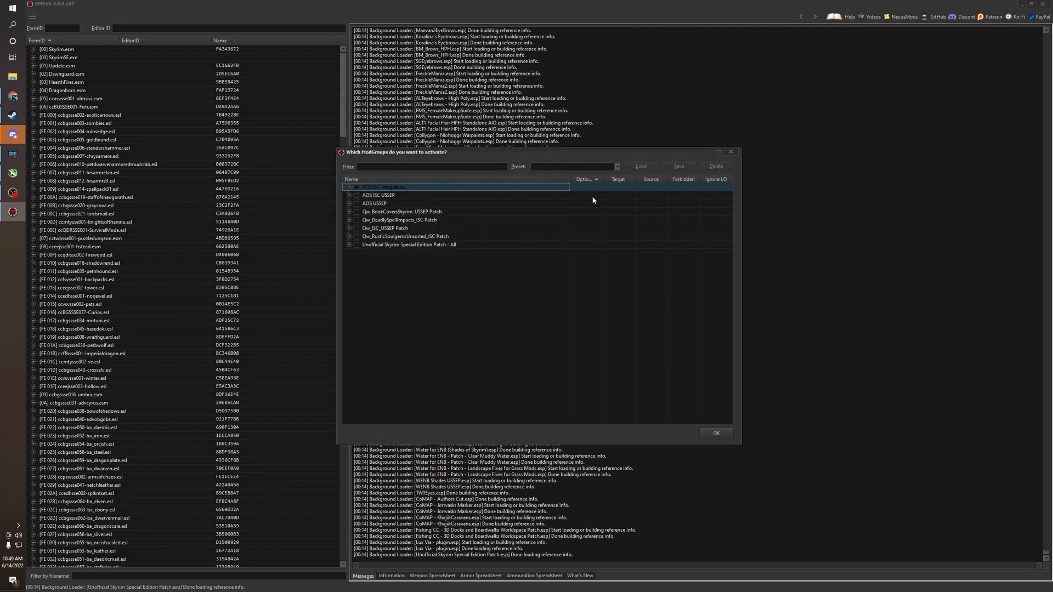
left_click(716, 434)
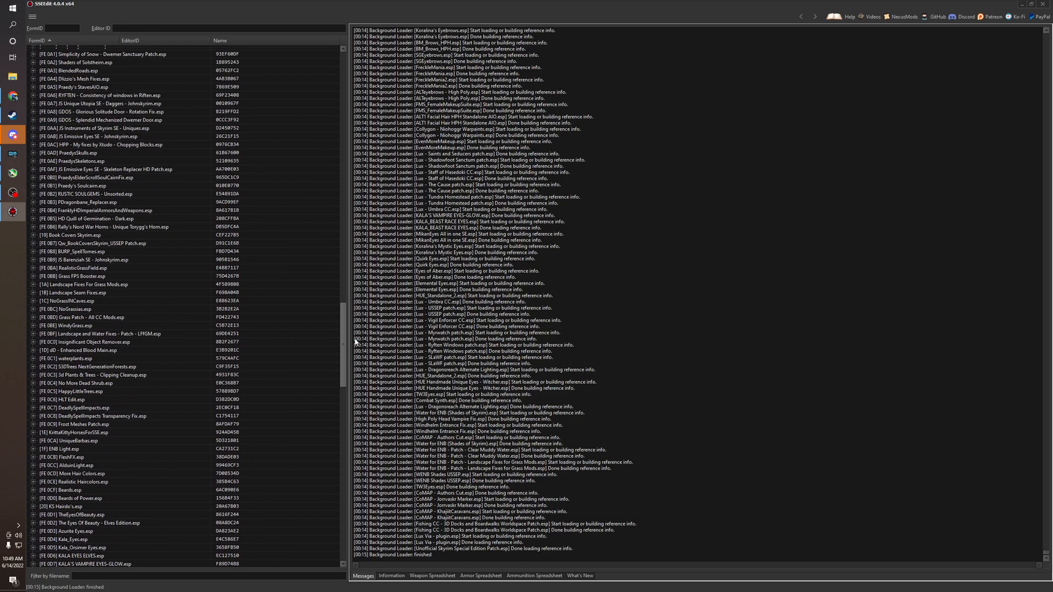
left_click(74, 292)
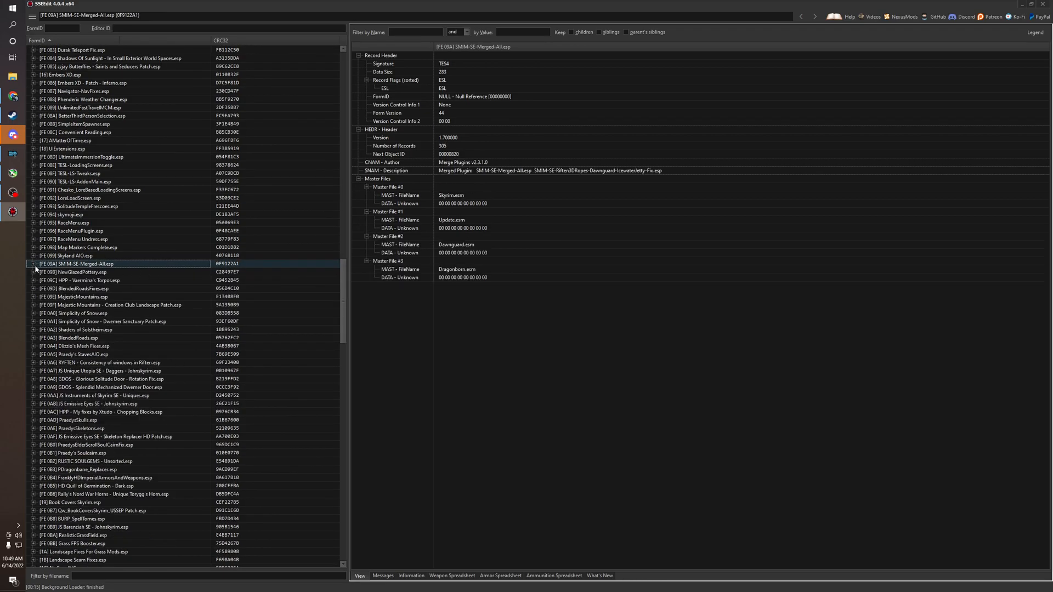
Filter plugins by 'commun', give CommunityOverlays2_31T50.esp the ESL record flag, and save
type("commun")
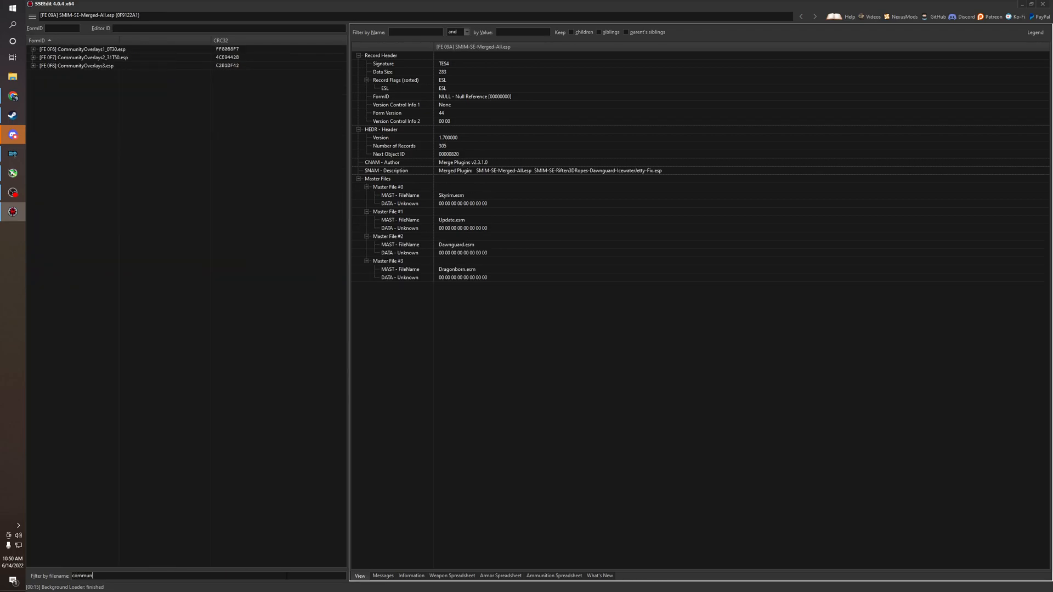
left_click(81, 57)
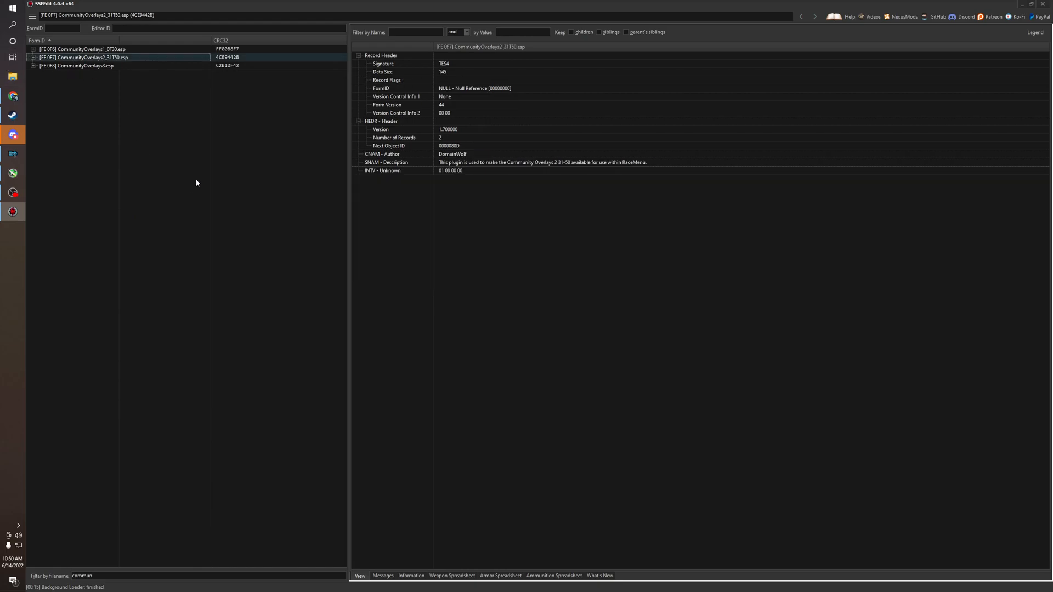
mouse_move(378, 82)
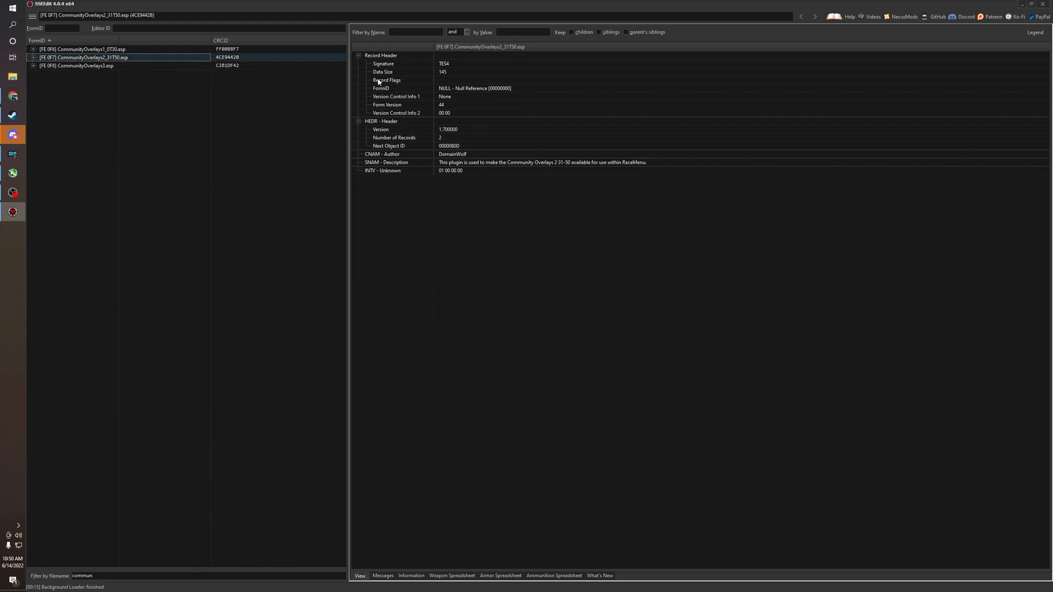
mouse_move(450, 87)
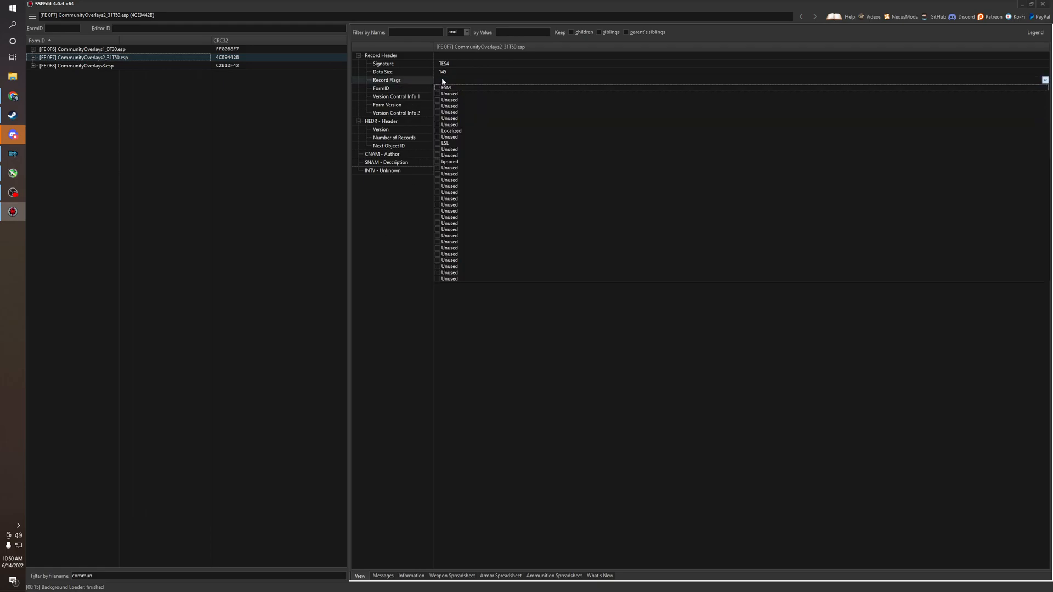
left_click(446, 143)
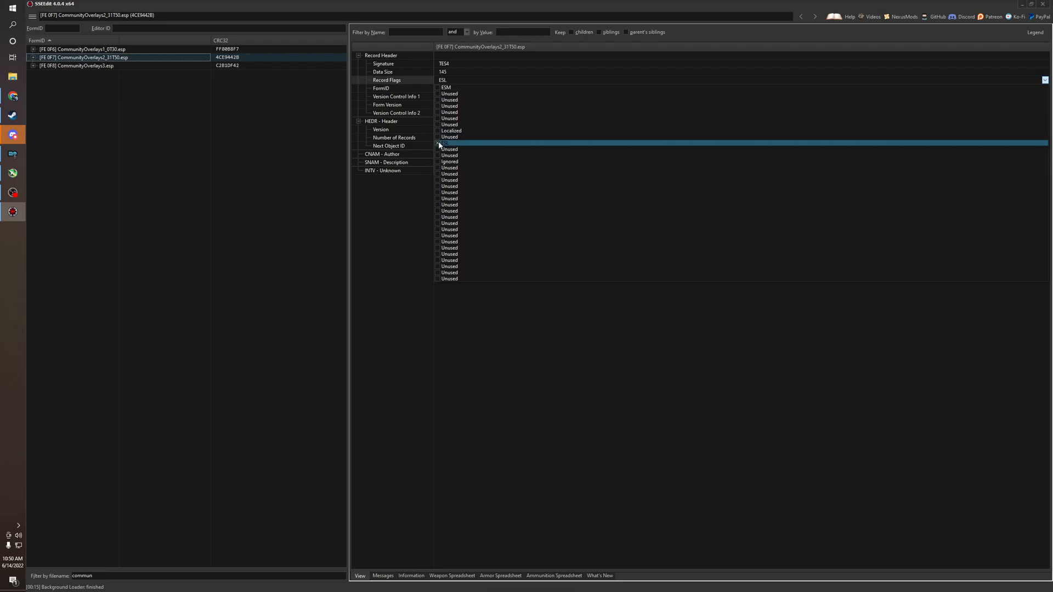
left_click(449, 278)
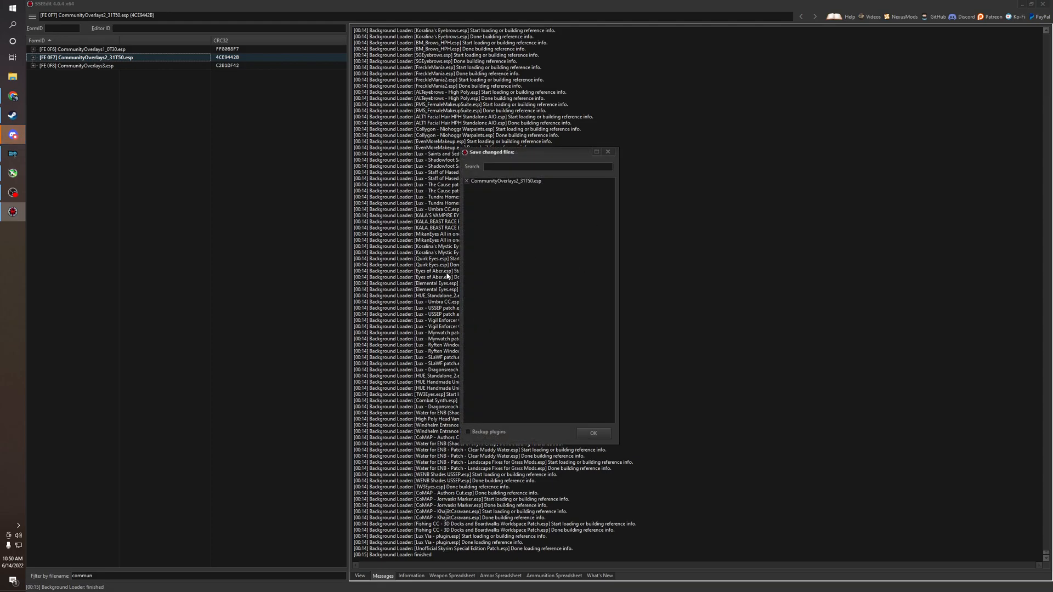
left_click(592, 433)
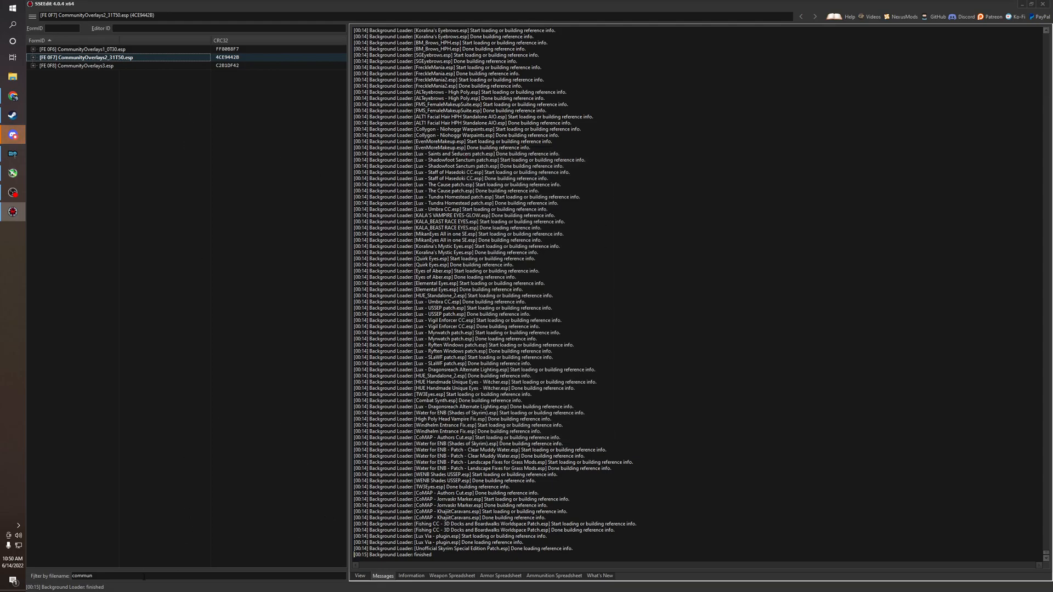
Expand CommunityOverlays2_31T50.esp, clear the filename filter, and select a plugin in the full list
left_click(33, 57)
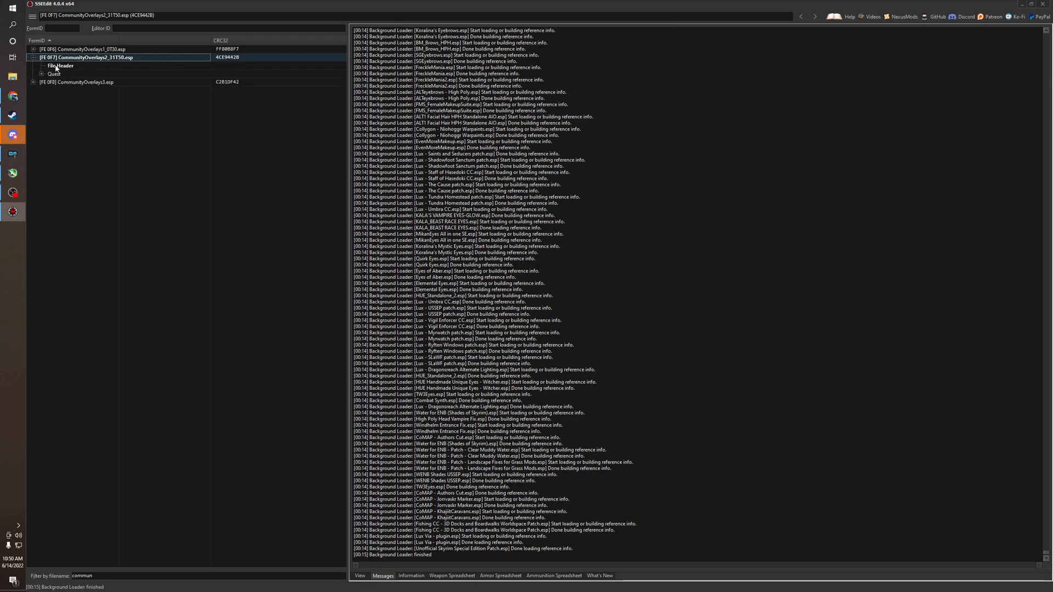
left_click(42, 74)
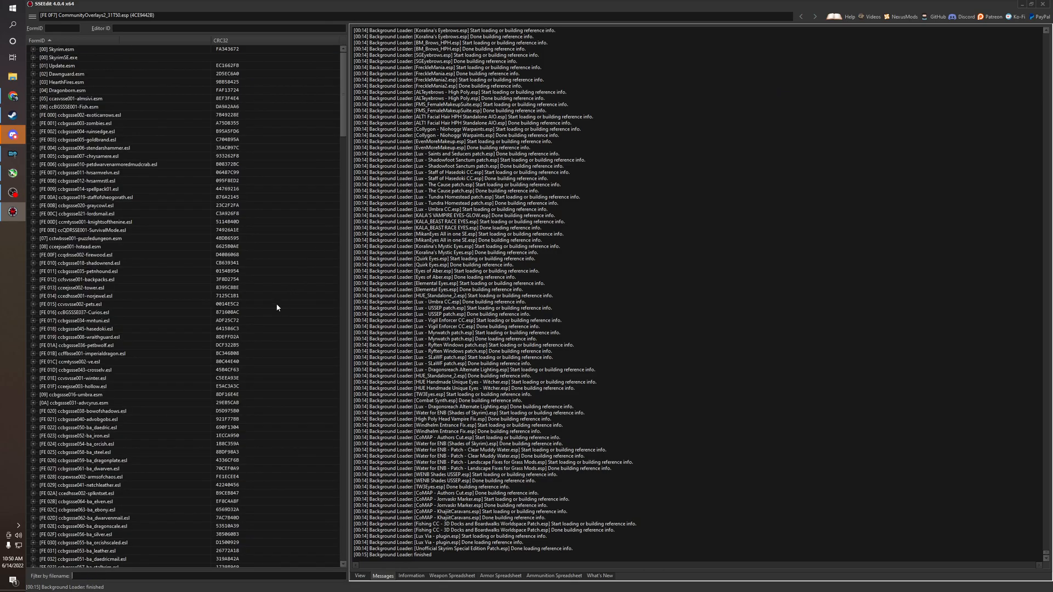
left_click(74, 312)
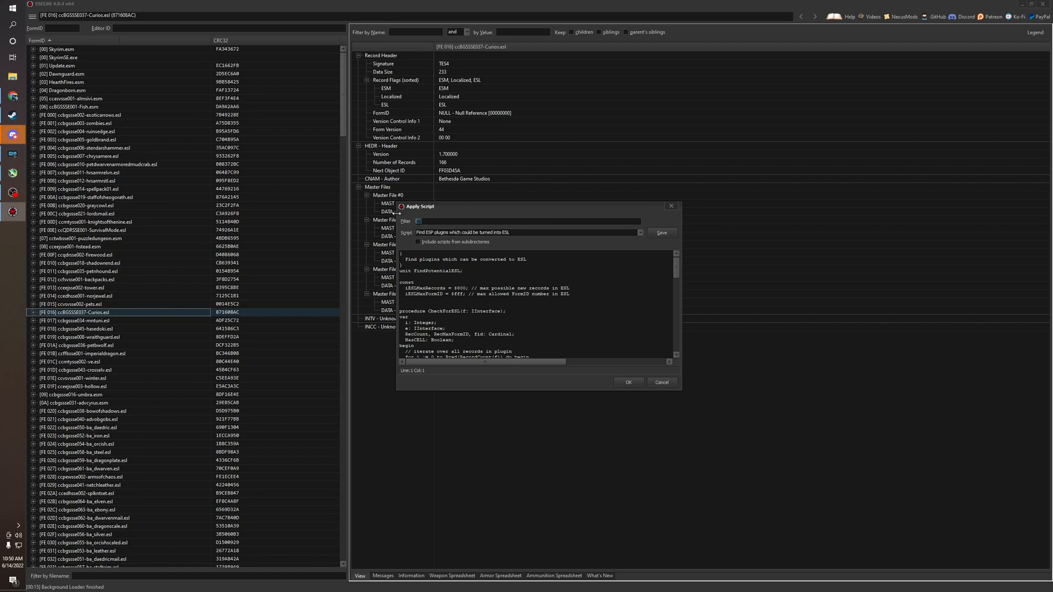
Narrow the Apply Script list with the filter 'esl'
type("esl")
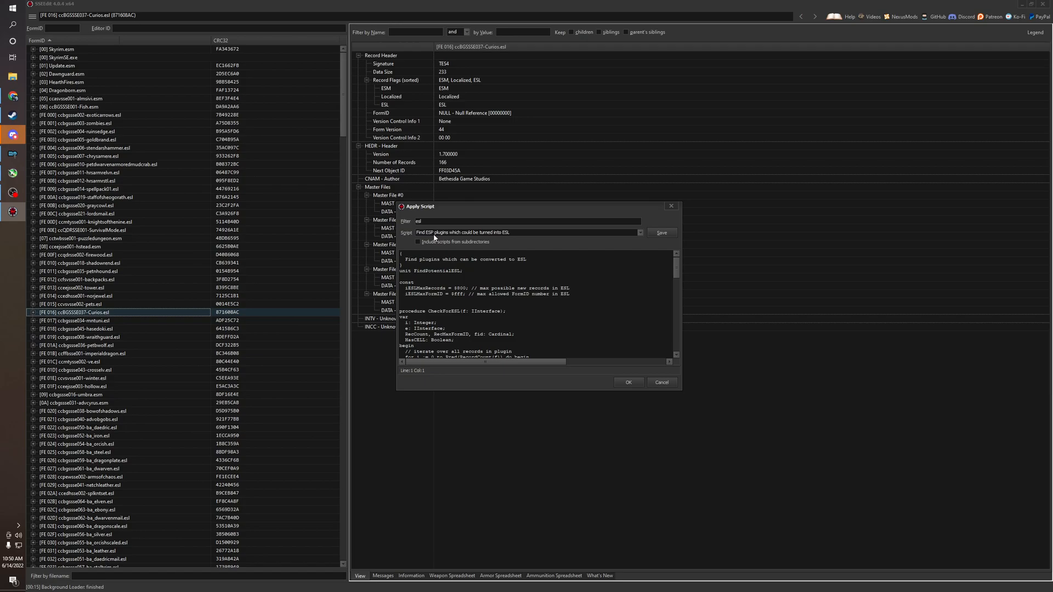
mouse_move(485, 237)
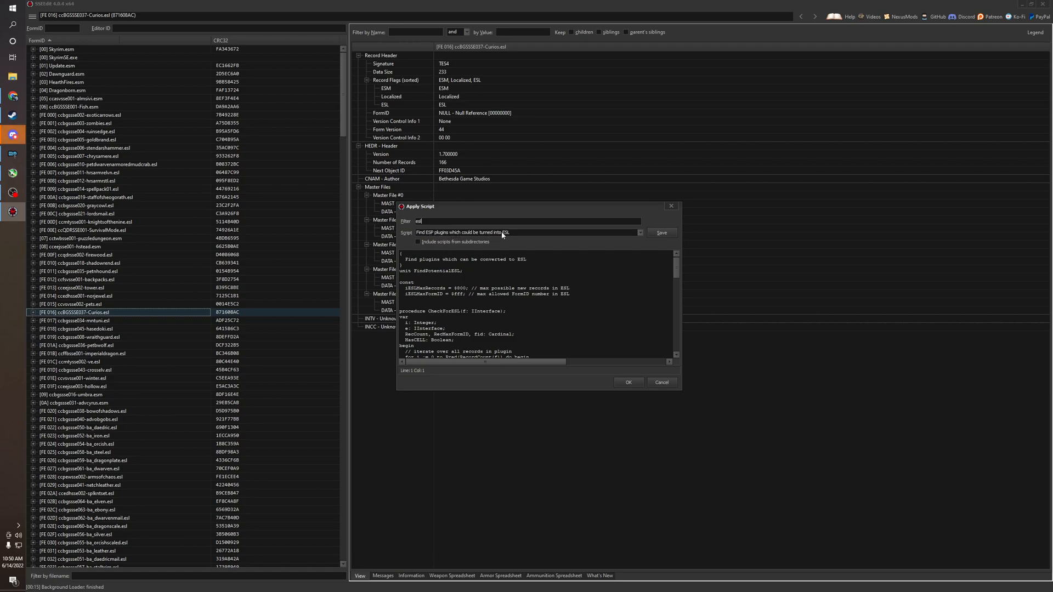
Open the script list, then filter MO2's mods by 'embers' and select Embers XD (LUX ORBIS)
left_click(627, 382)
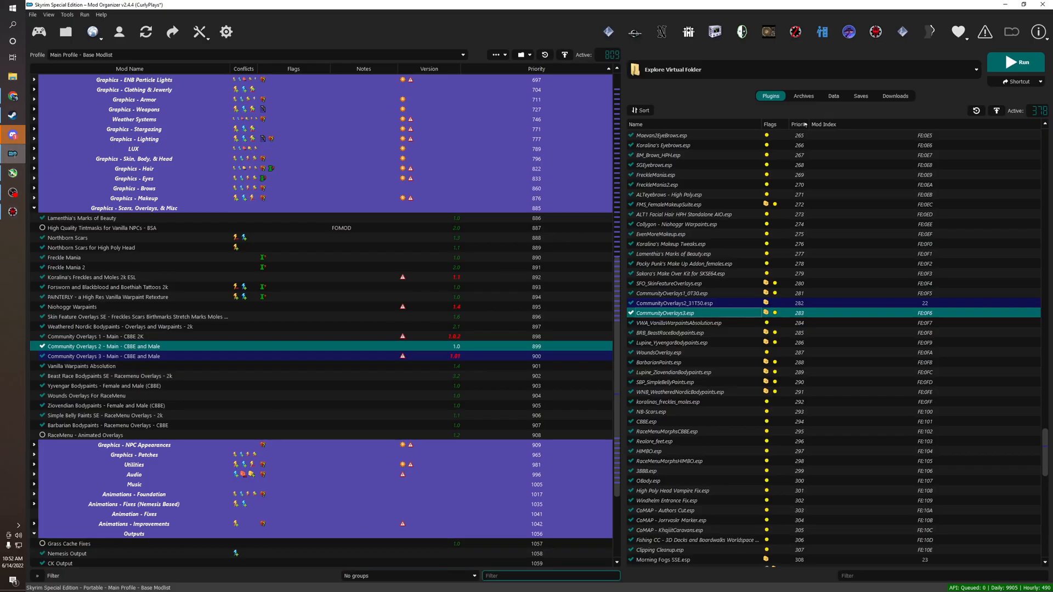
type("embers")
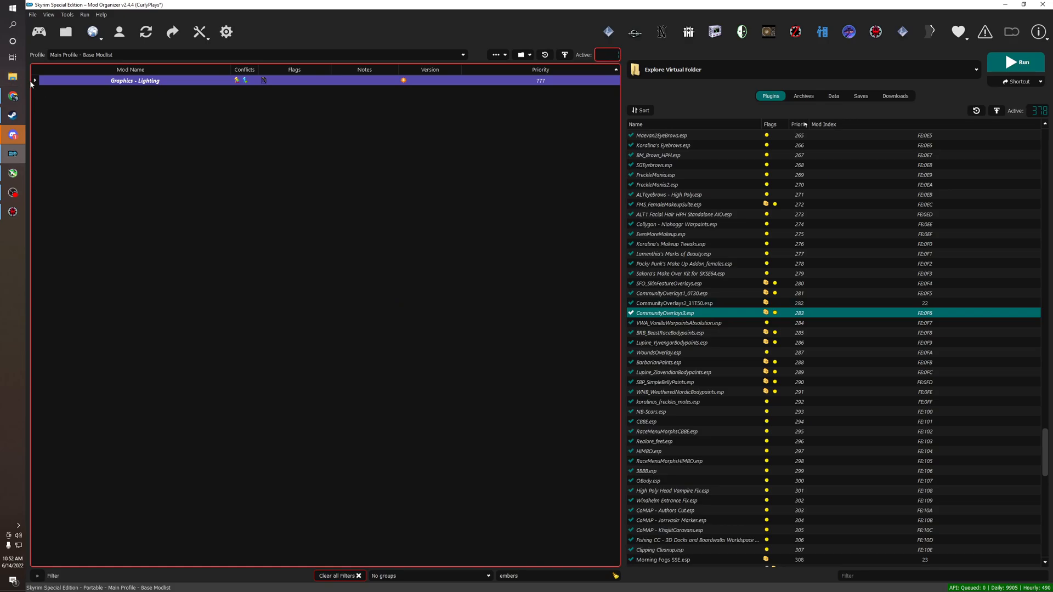
left_click(34, 80)
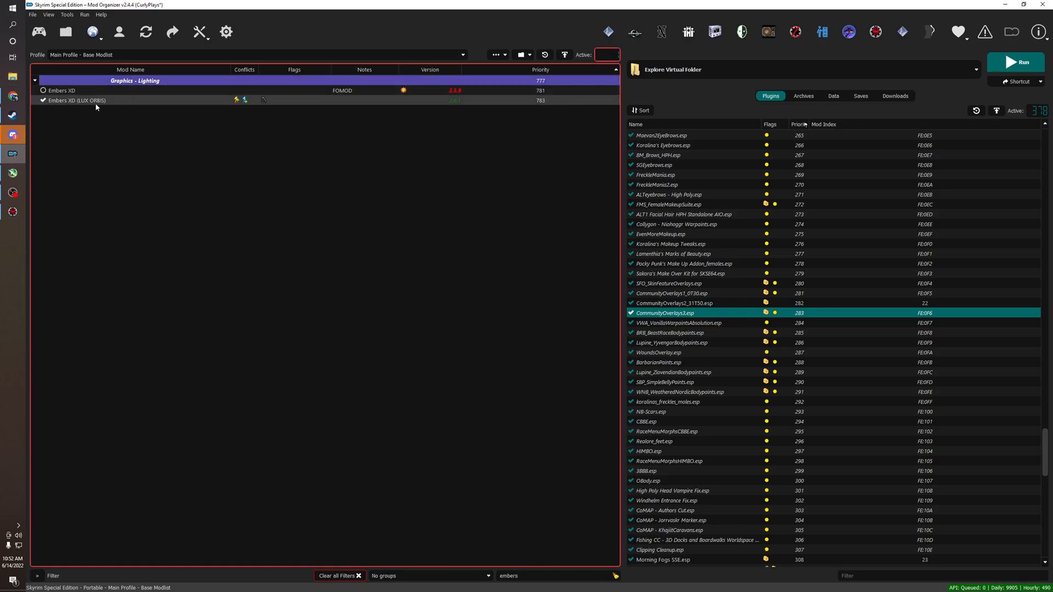
Open Embers XD (LUX ORBIS) details and browse its textures and meshes folders
double_click(78, 100)
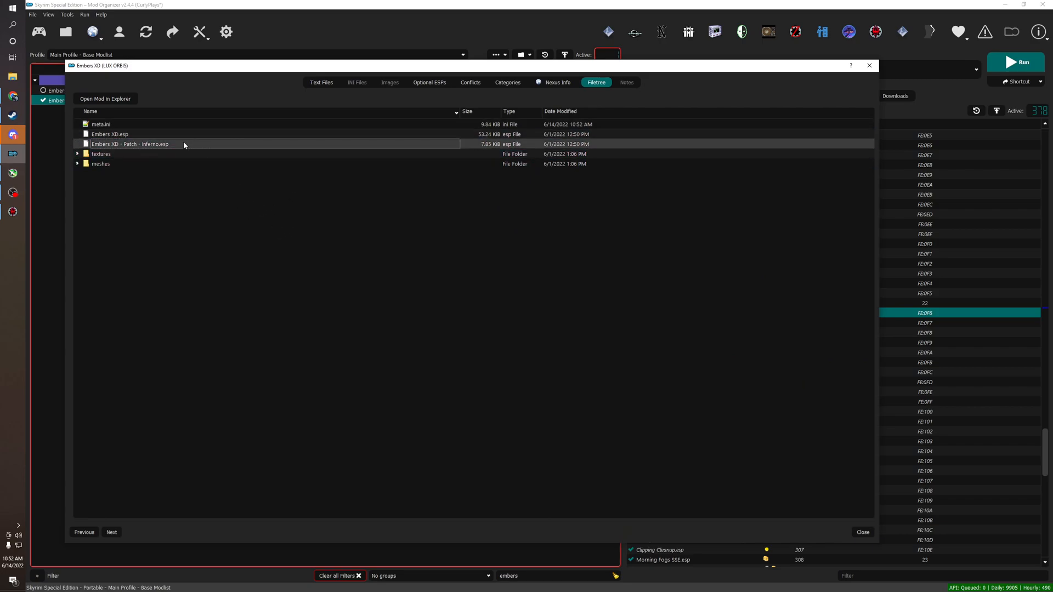
left_click(77, 154)
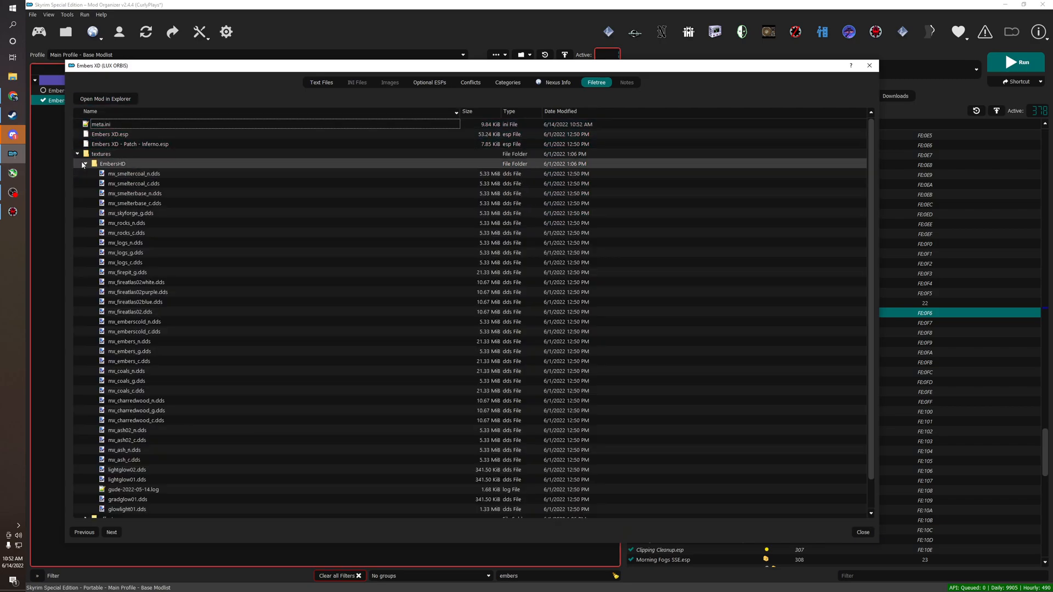
left_click(81, 163)
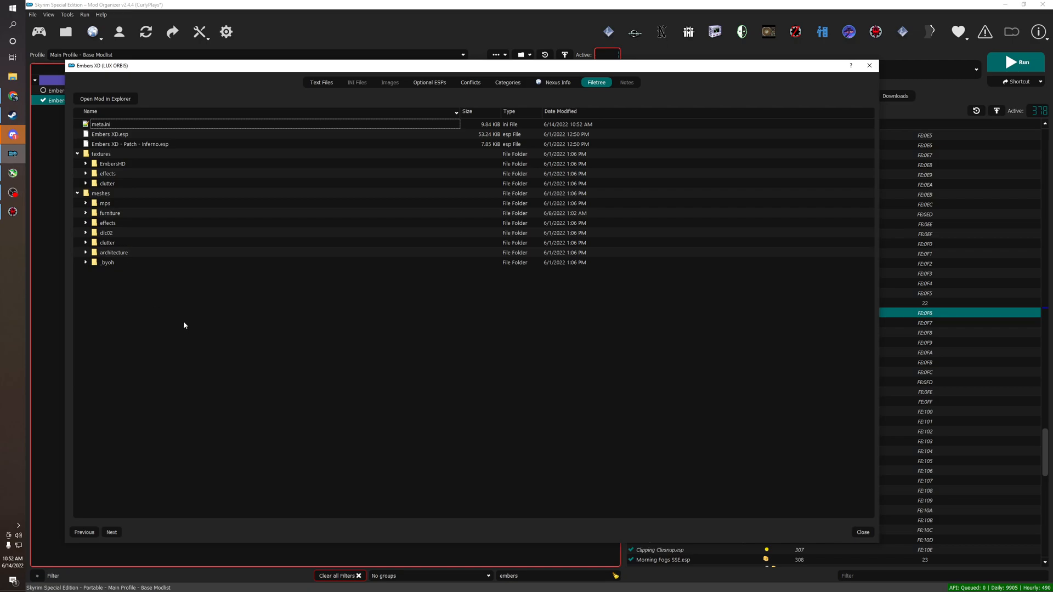
left_click(99, 154)
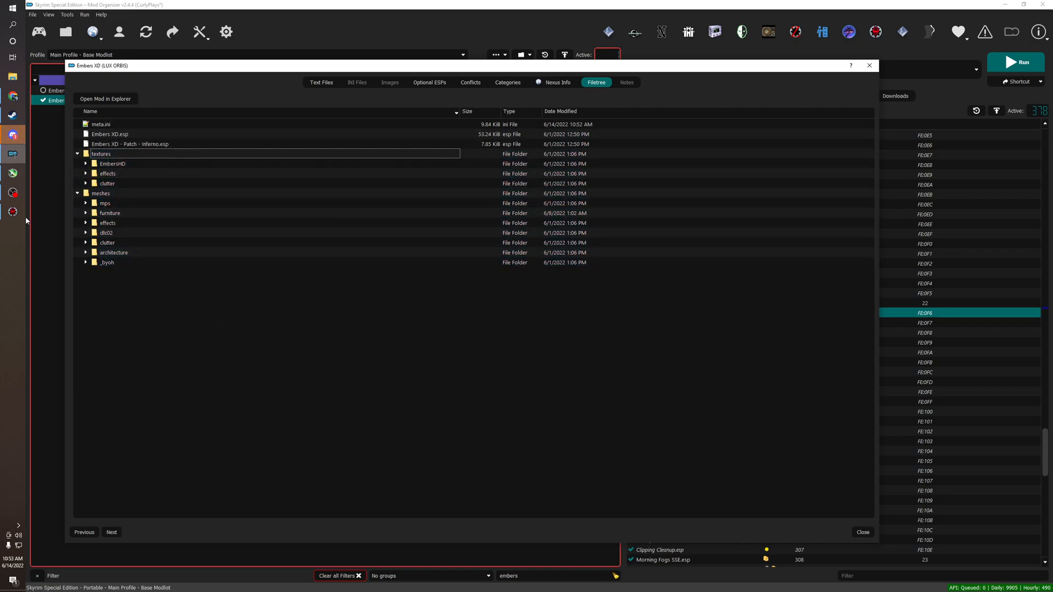
mouse_move(12, 212)
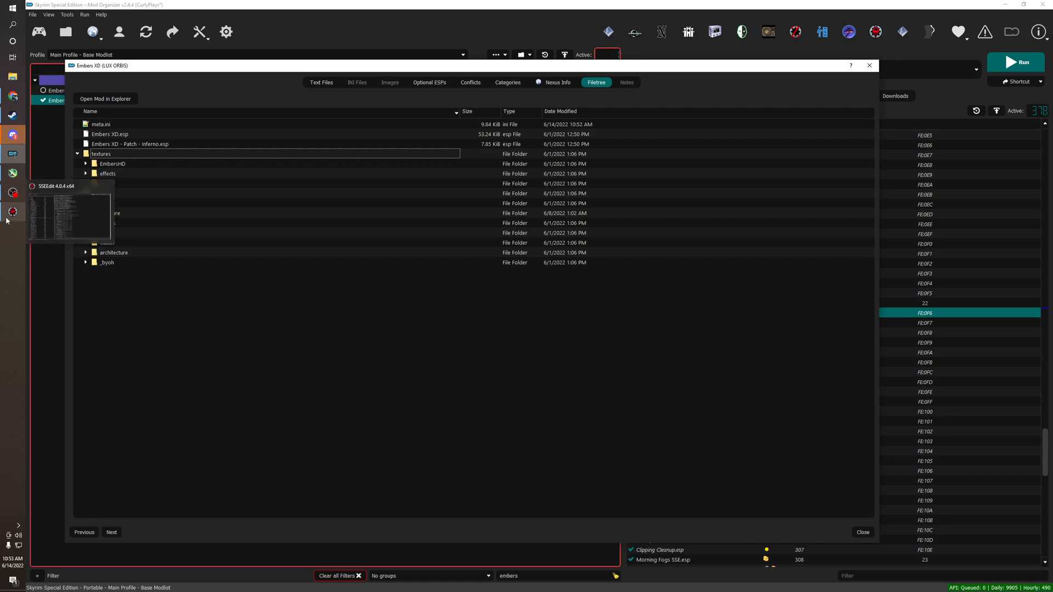
left_click(862, 532)
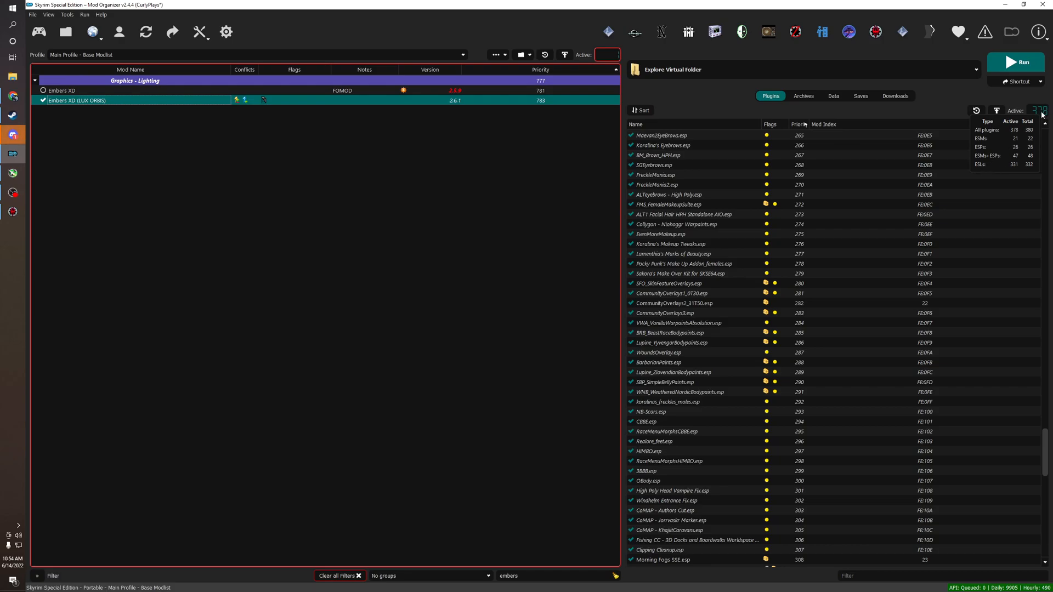
mouse_move(988, 147)
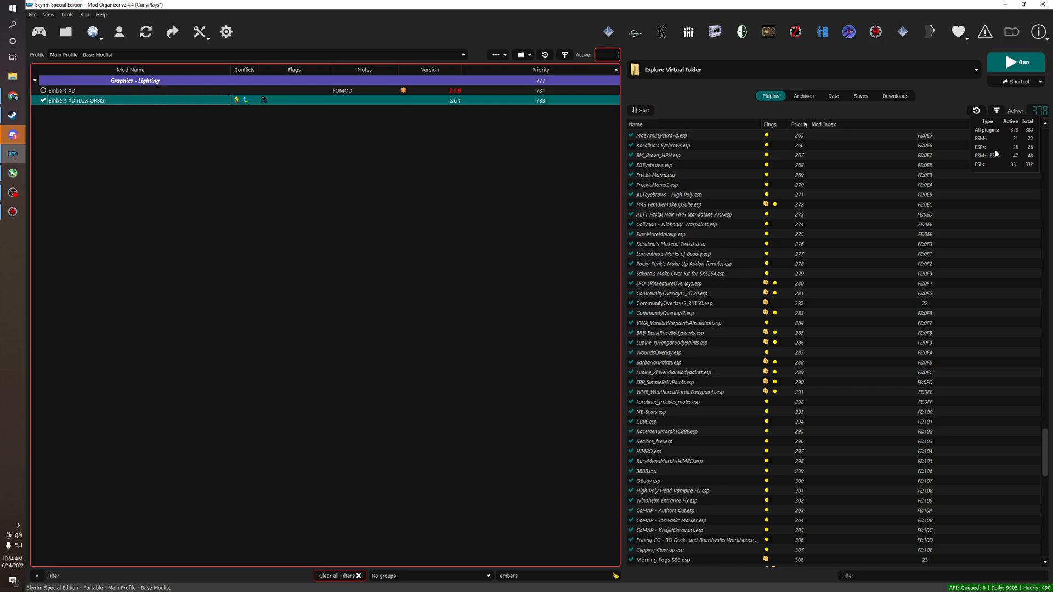
mouse_move(1017, 159)
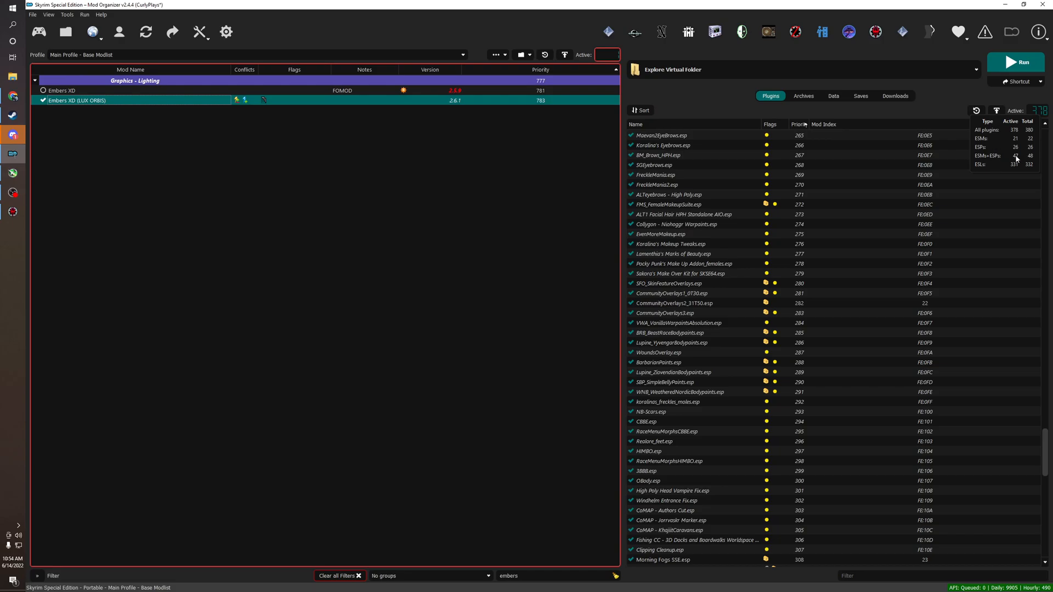
mouse_move(1018, 159)
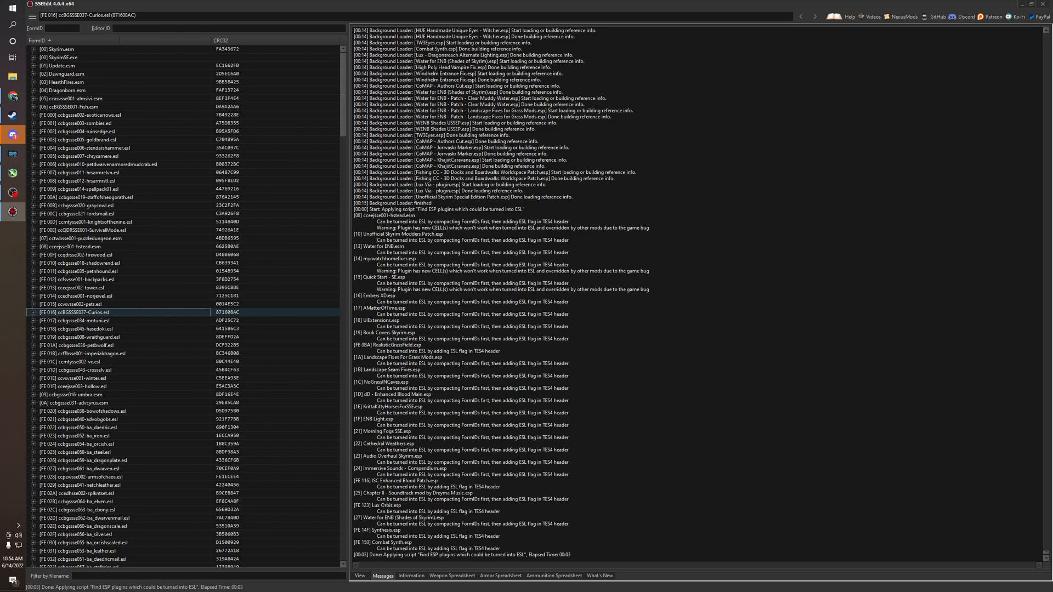
mouse_move(300, 132)
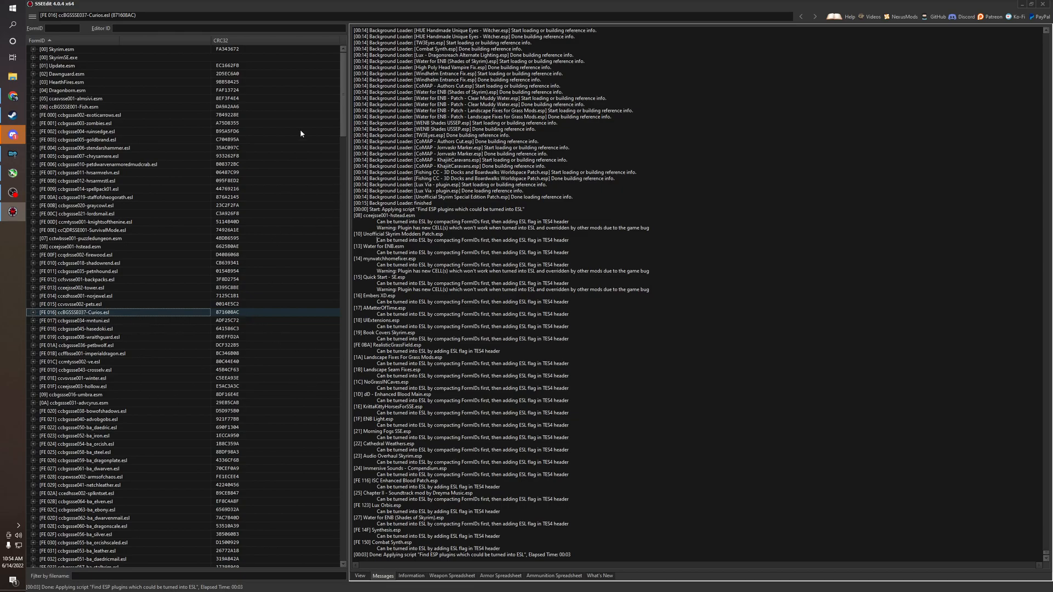
Filter SSEEdit by 'embers' and run Compact FormIDs for ESL on Embers XD.esp
scroll("down", 3)
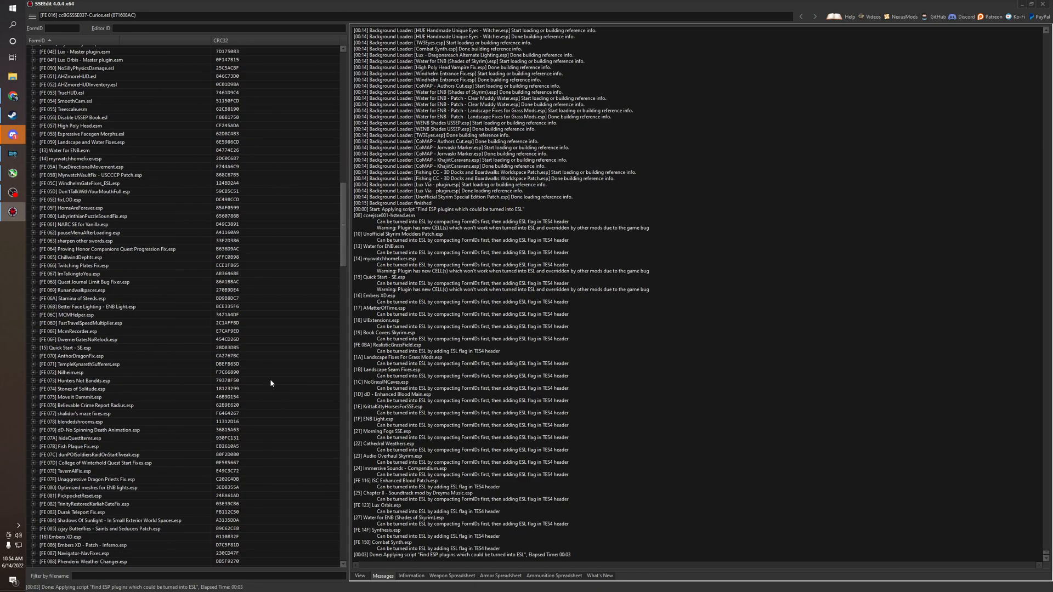
scroll("down", 3)
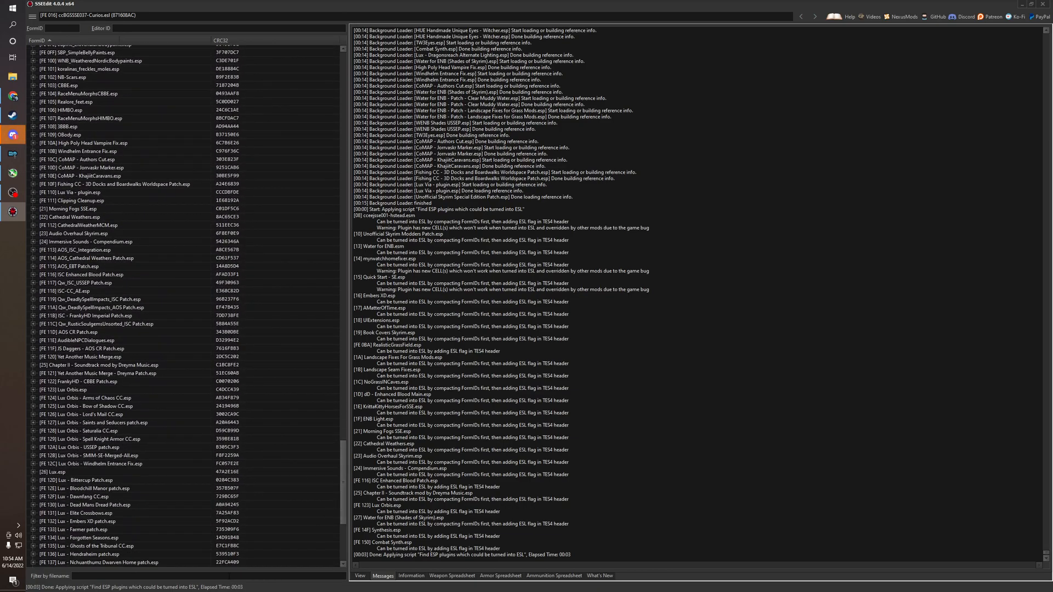
type("embers")
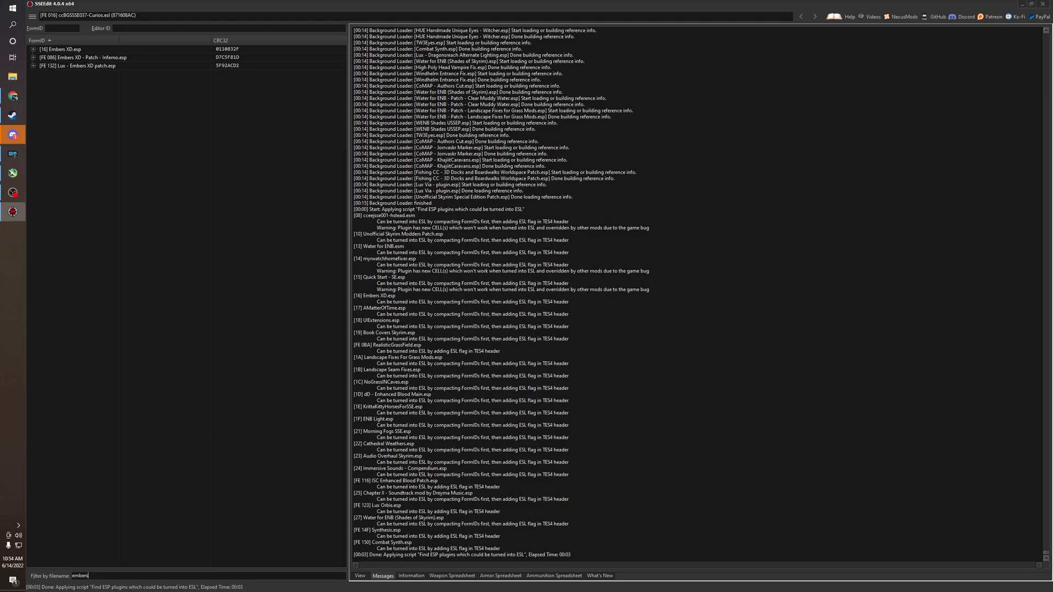
left_click(34, 49)
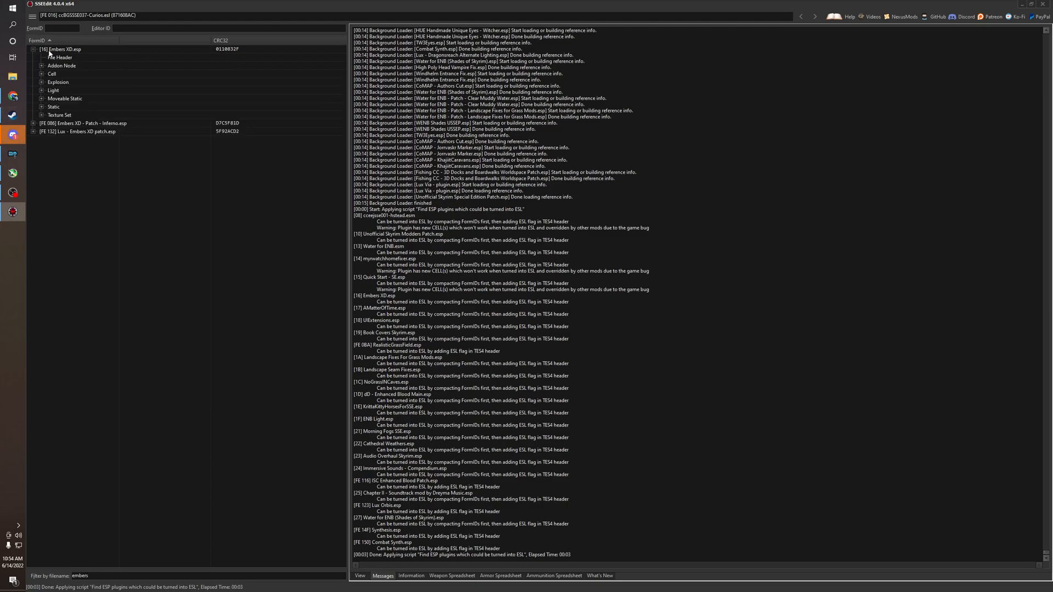
right_click(64, 49)
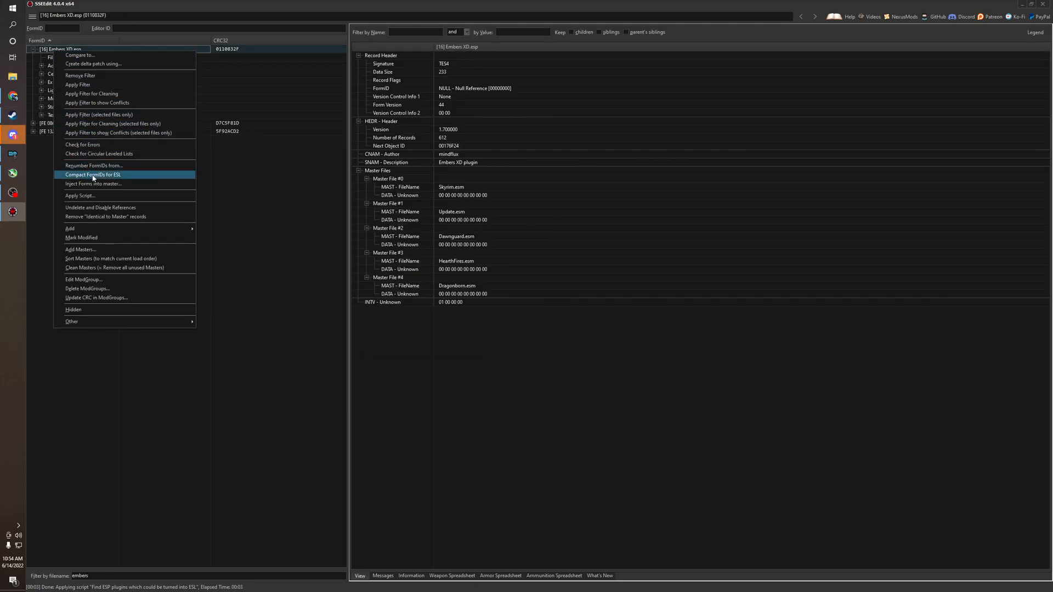
mouse_move(118, 179)
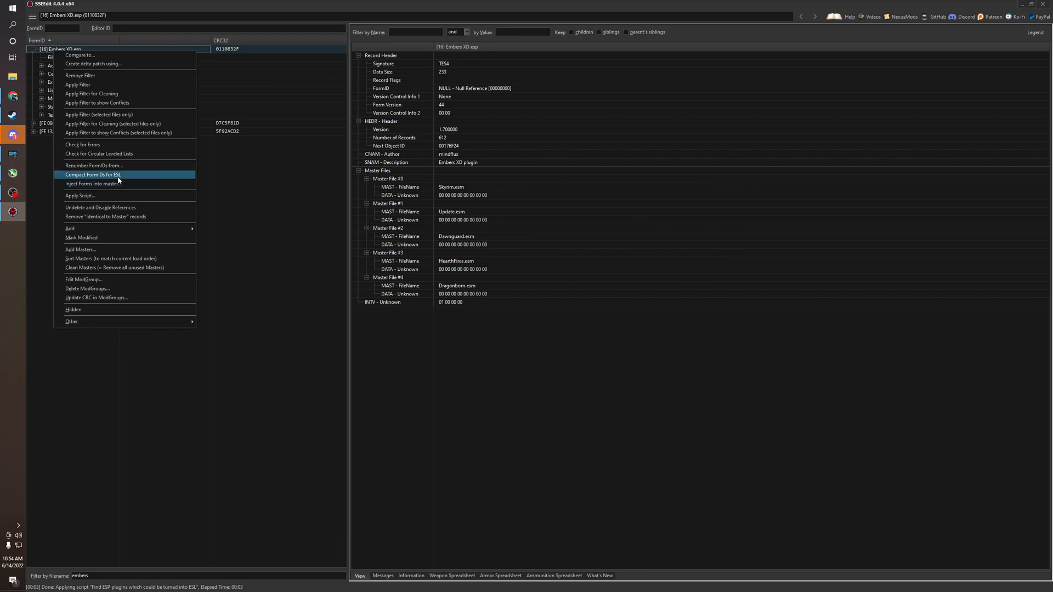
left_click(92, 174)
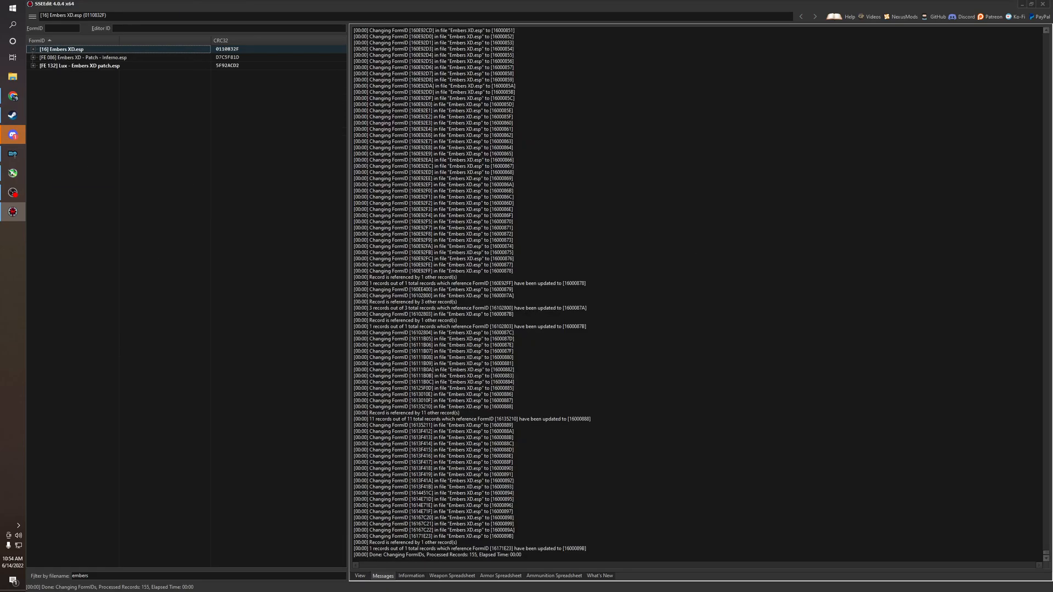
mouse_move(155, 133)
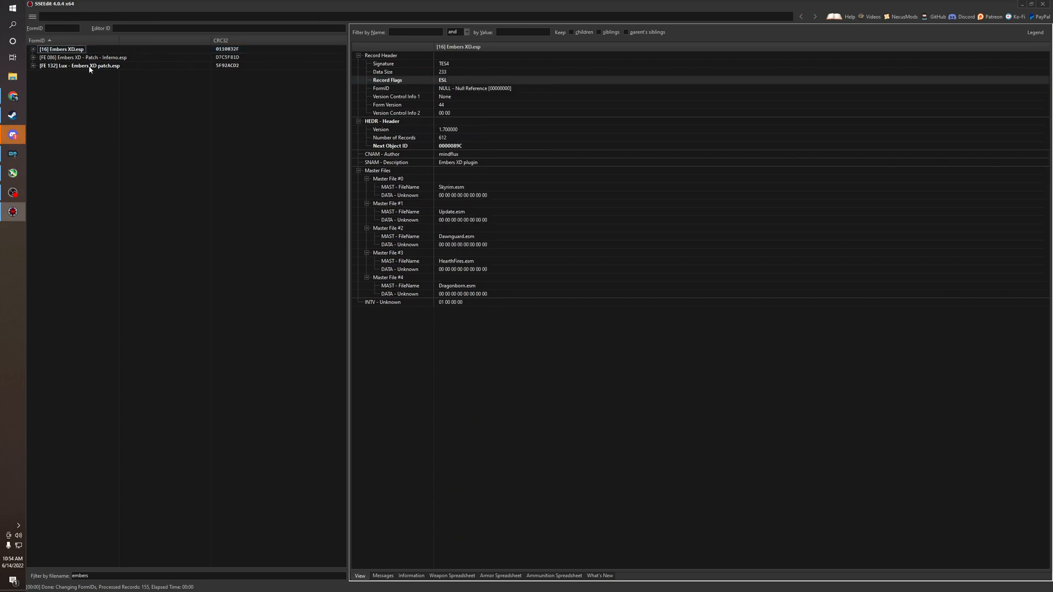
mouse_move(99, 89)
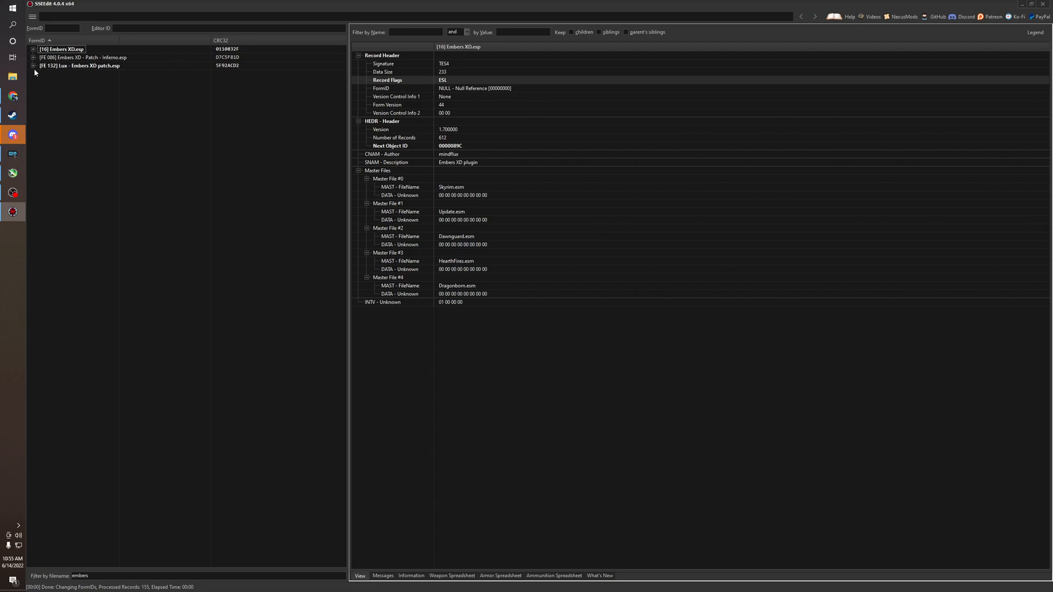
Expand Lux - Embers XD patch.esp and view the ESL-flagged Embers XD - Patch - Inferno.esp header
left_click(33, 65)
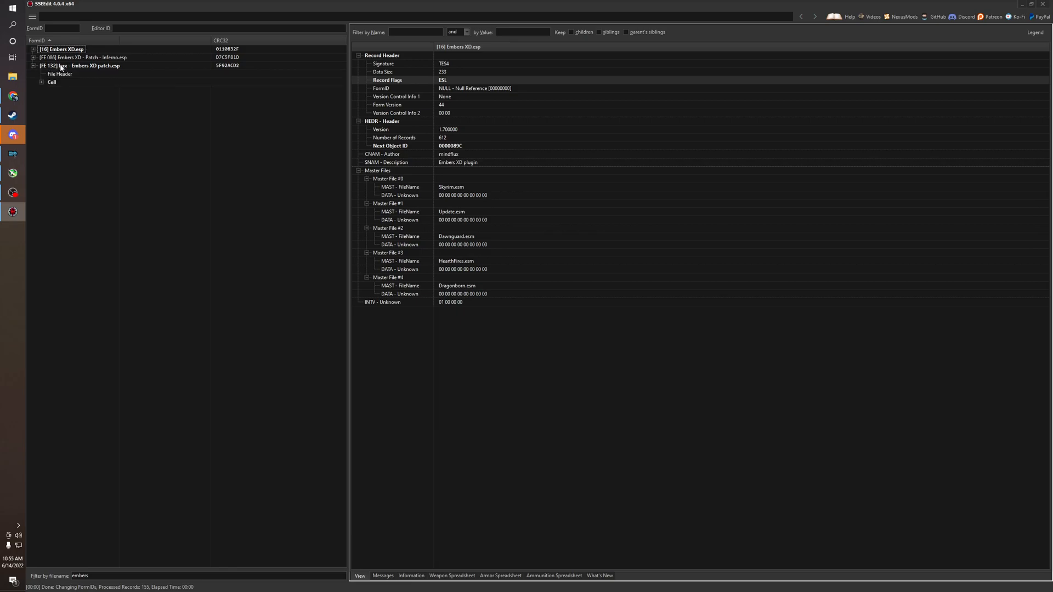
mouse_move(73, 71)
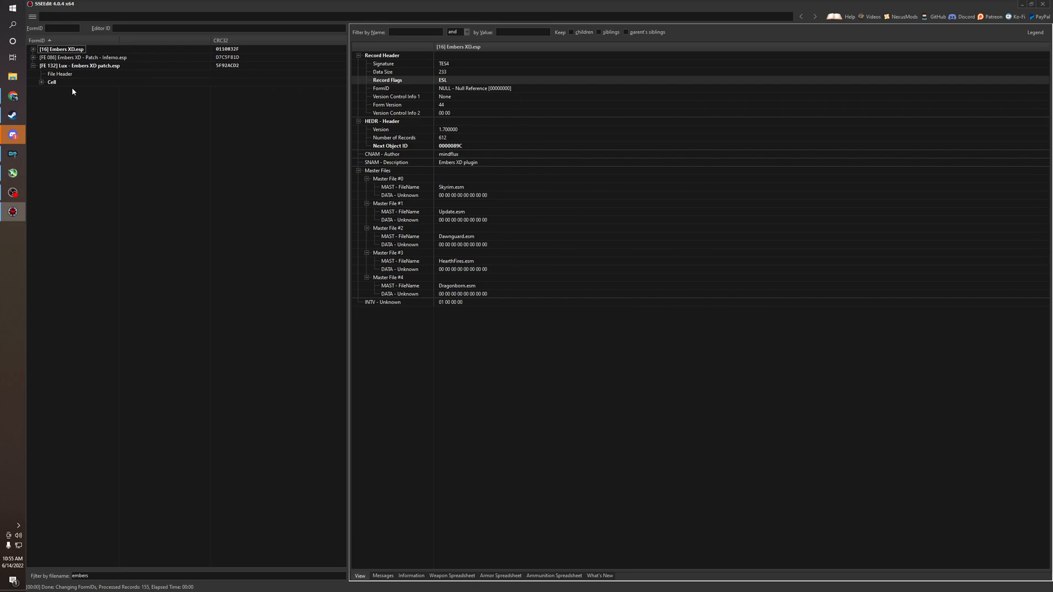
left_click(81, 57)
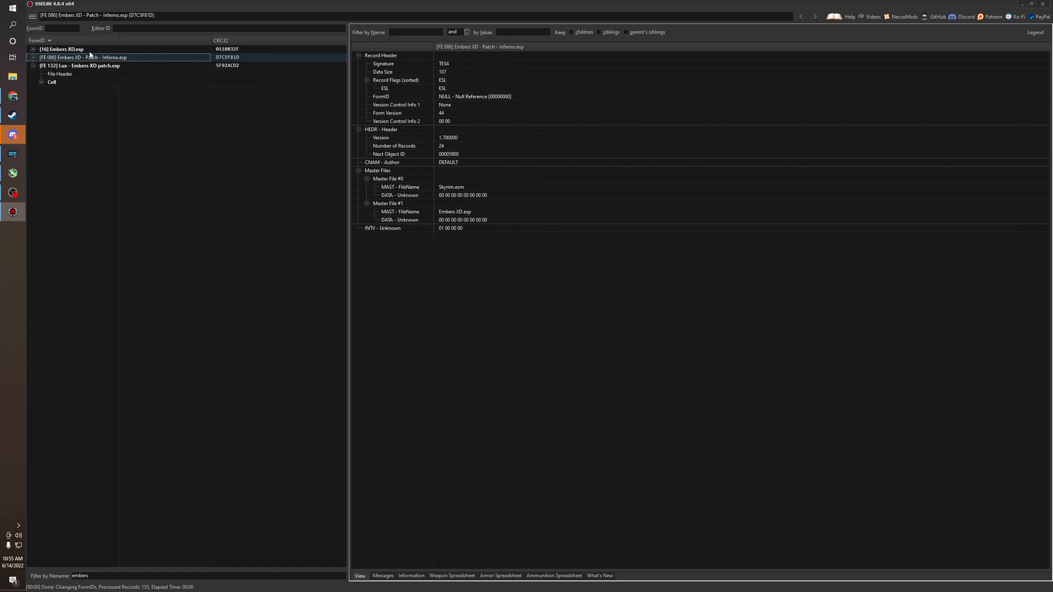
Return to Embers XD.esp, then save Embers XD.esp and the Lux patch when closing SSEEdit
left_click(61, 49)
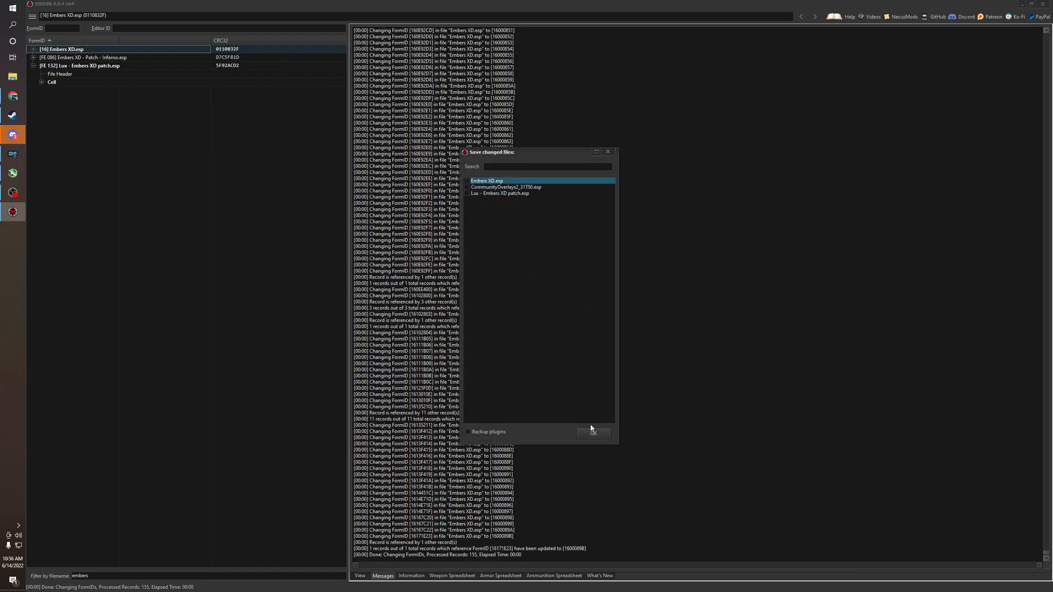
left_click(592, 433)
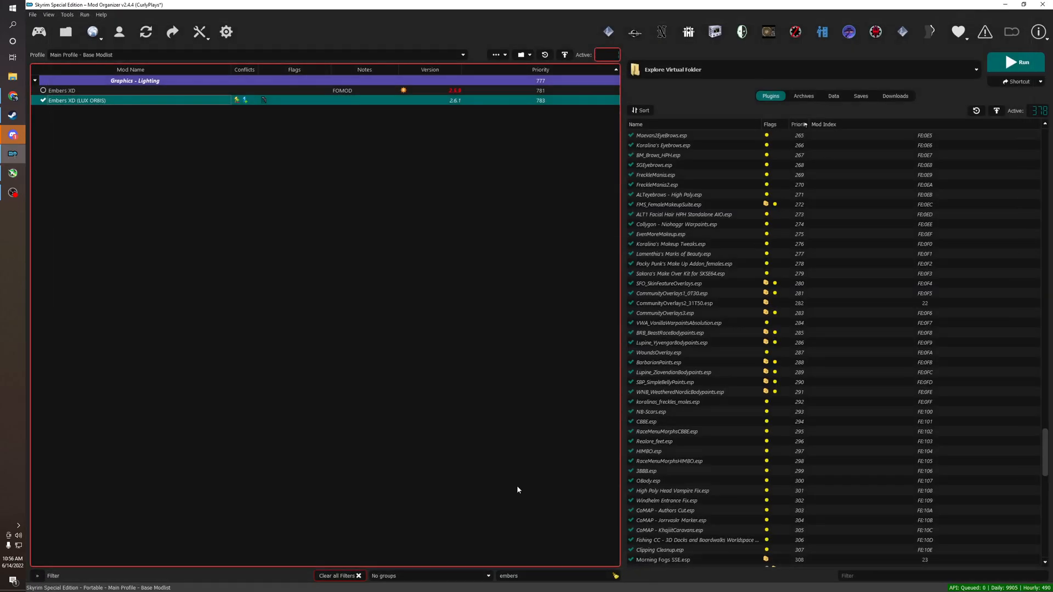
Clear the embers filter in Mod Organizer 2 to show the full categorized mod list
left_click(339, 576)
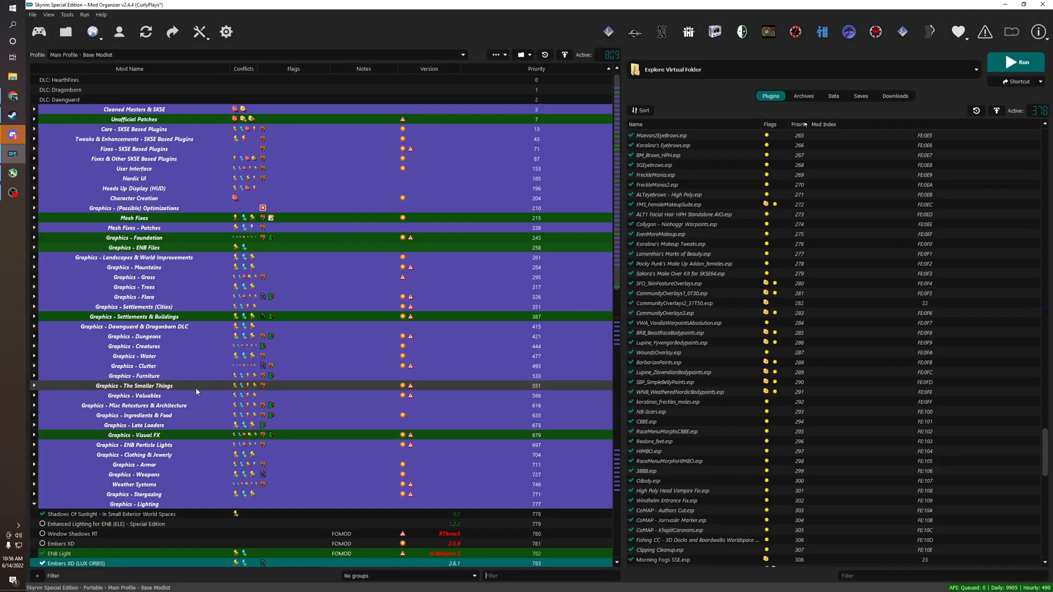
mouse_move(218, 398)
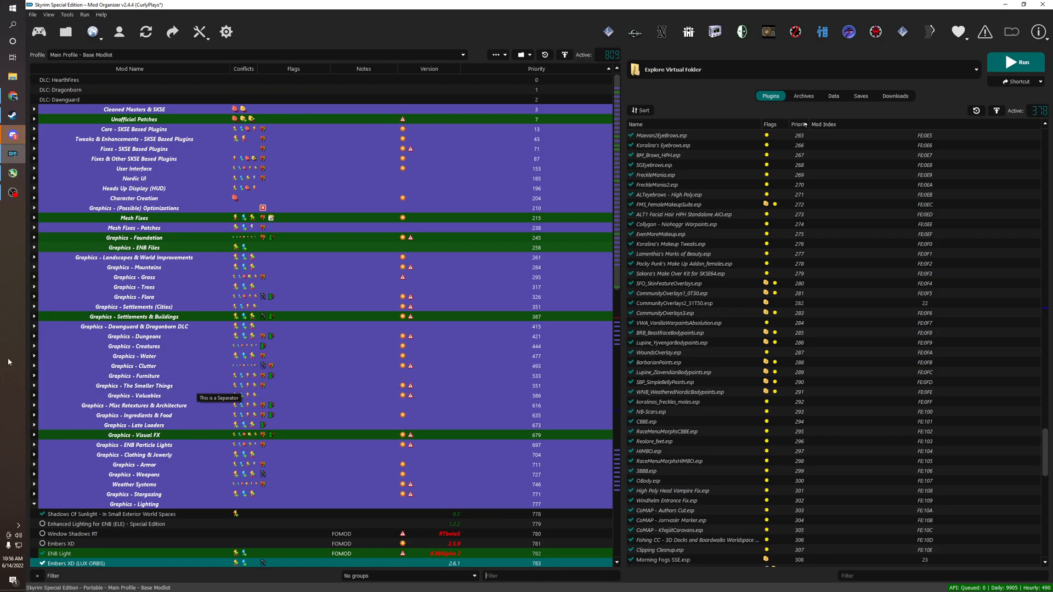
mouse_move(19, 266)
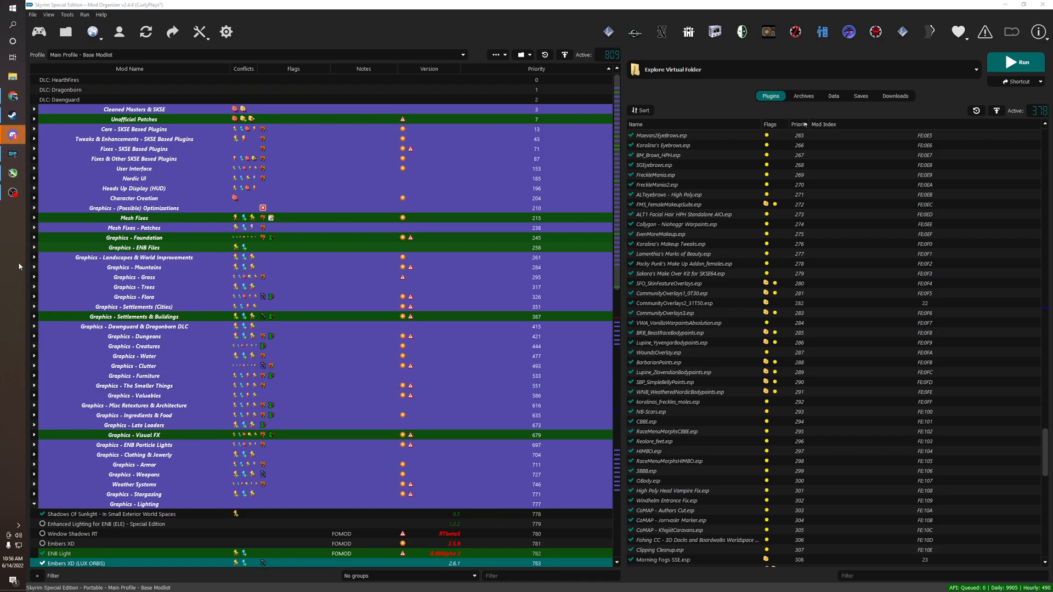